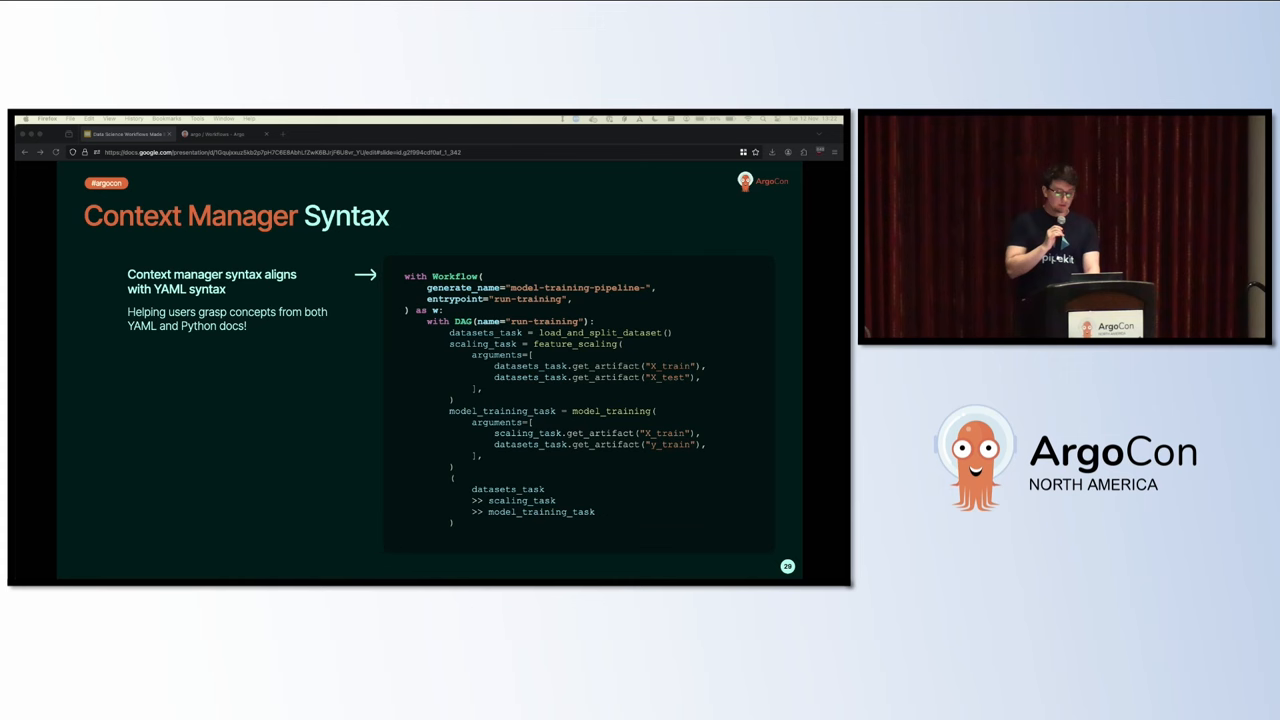
Step: Bring up a1_diabetes_scenario_script.py and highlight the dataset-loading part near the top
{"action": "key", "text": "right"}
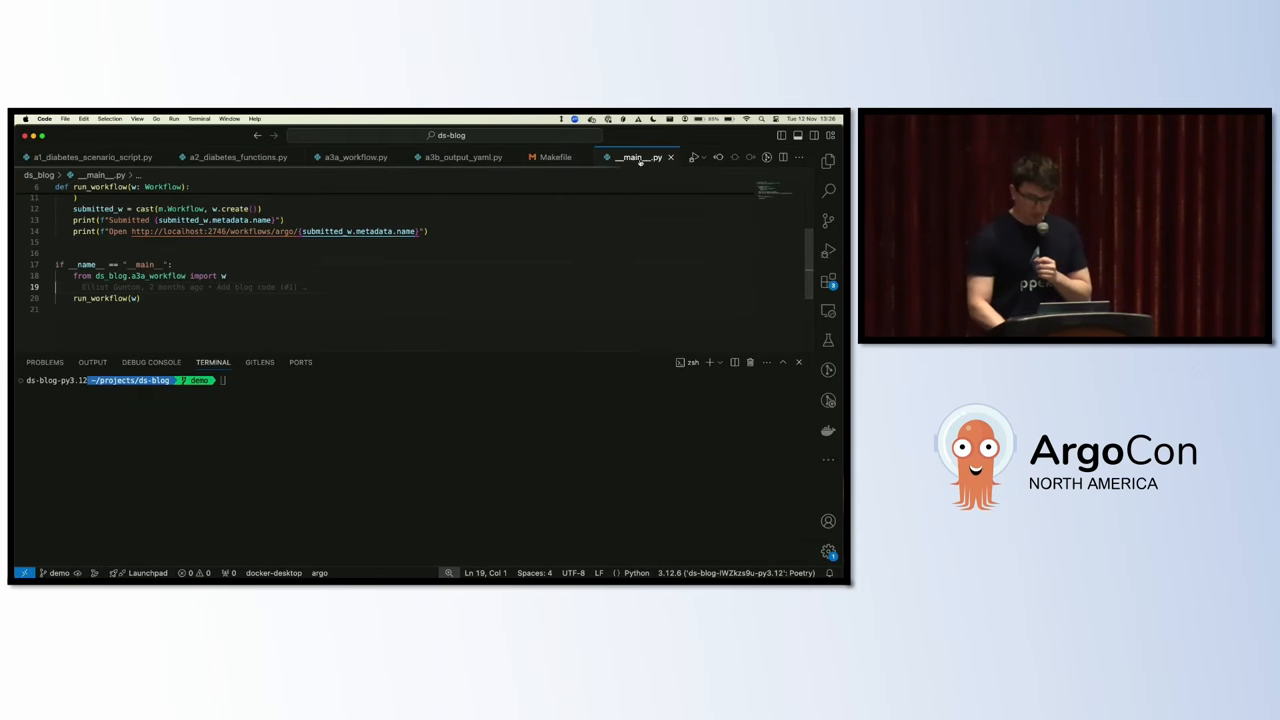
{"action": "left_click", "coordinate": [92, 156]}
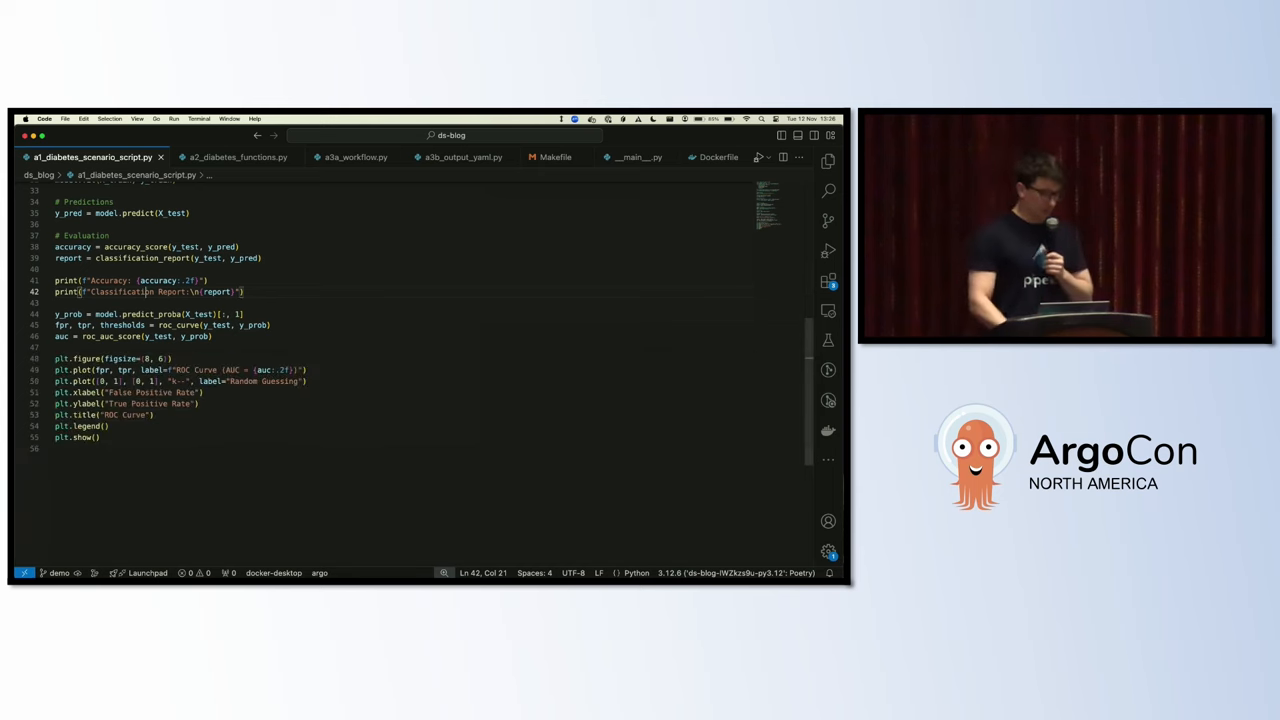
{"action": "scroll", "scroll_direction": "up", "scroll_amount": 3}
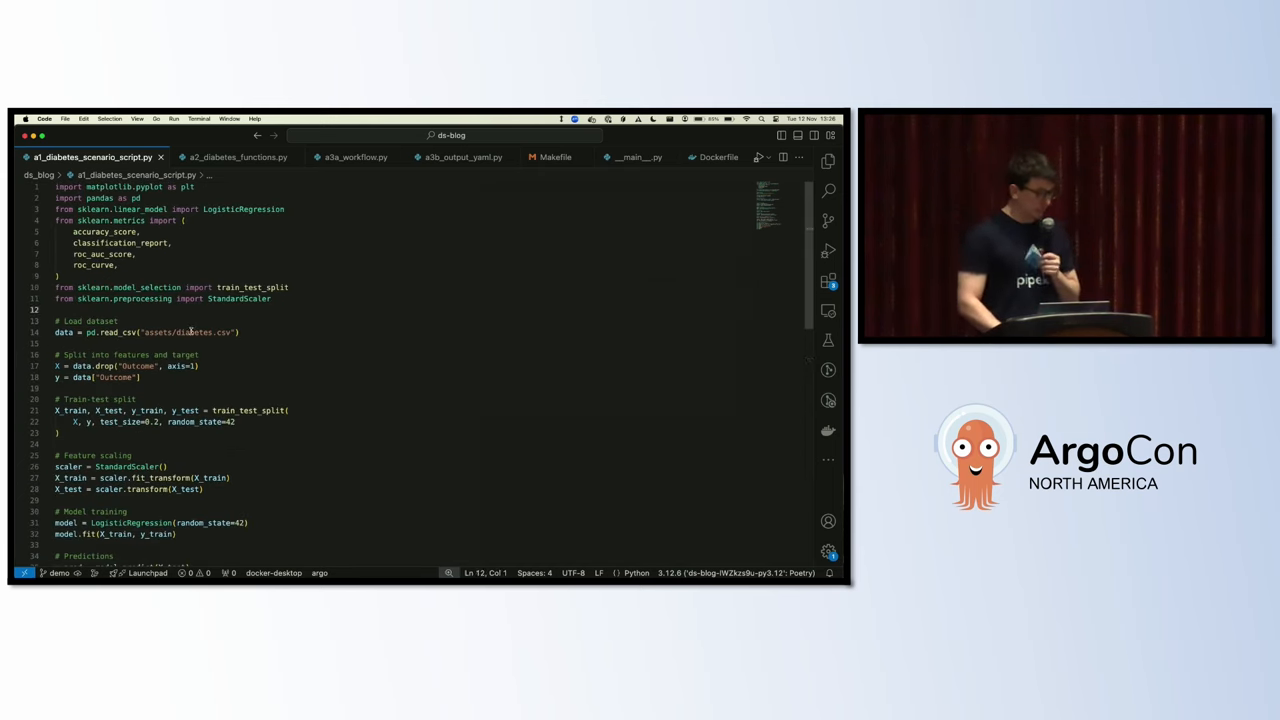
{"action": "double_click", "coordinate": [192, 332]}
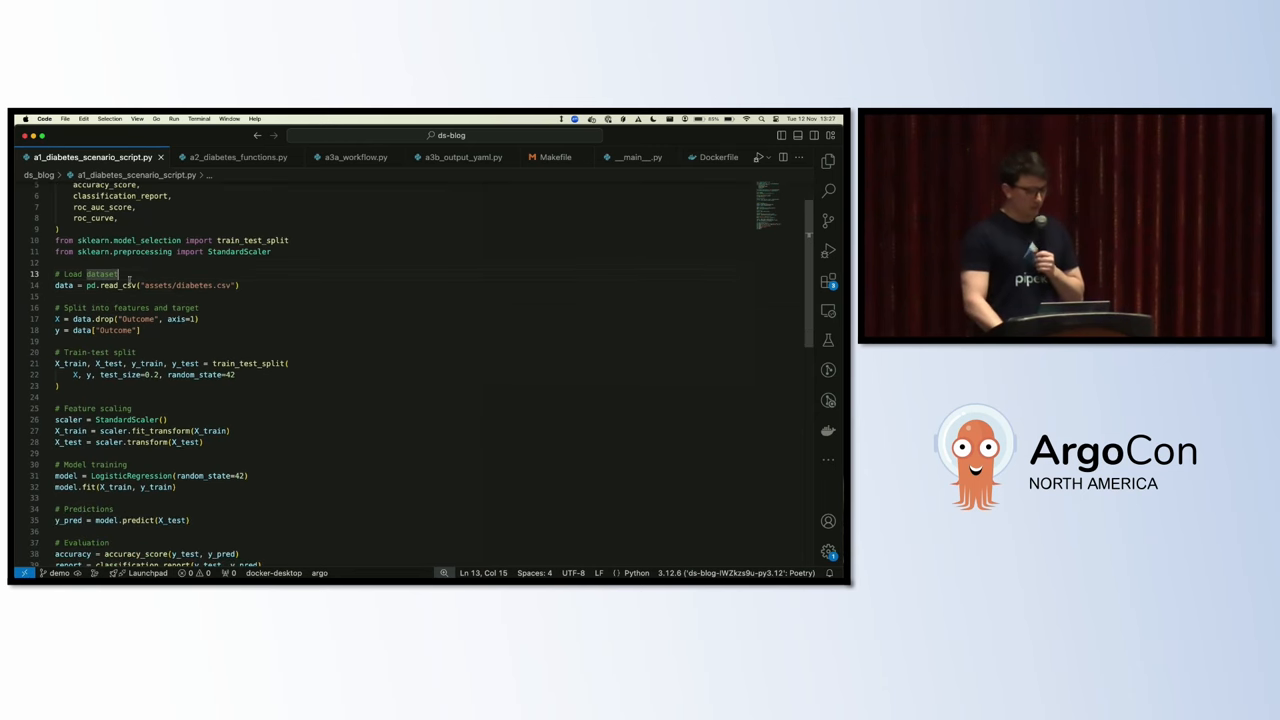
Step: Read down through the training and evaluation code to the end of the script
{"action": "scroll", "scroll_direction": "down", "scroll_amount": 3}
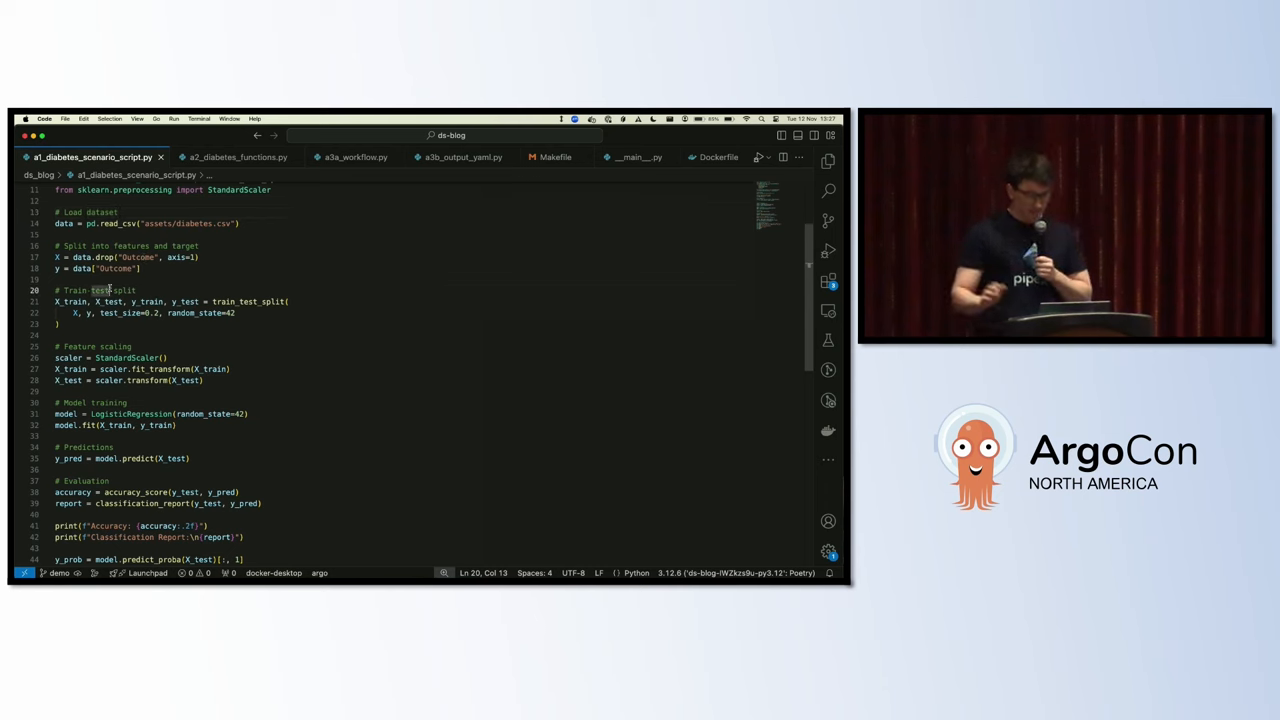
{"action": "scroll", "scroll_direction": "down", "scroll_amount": 3}
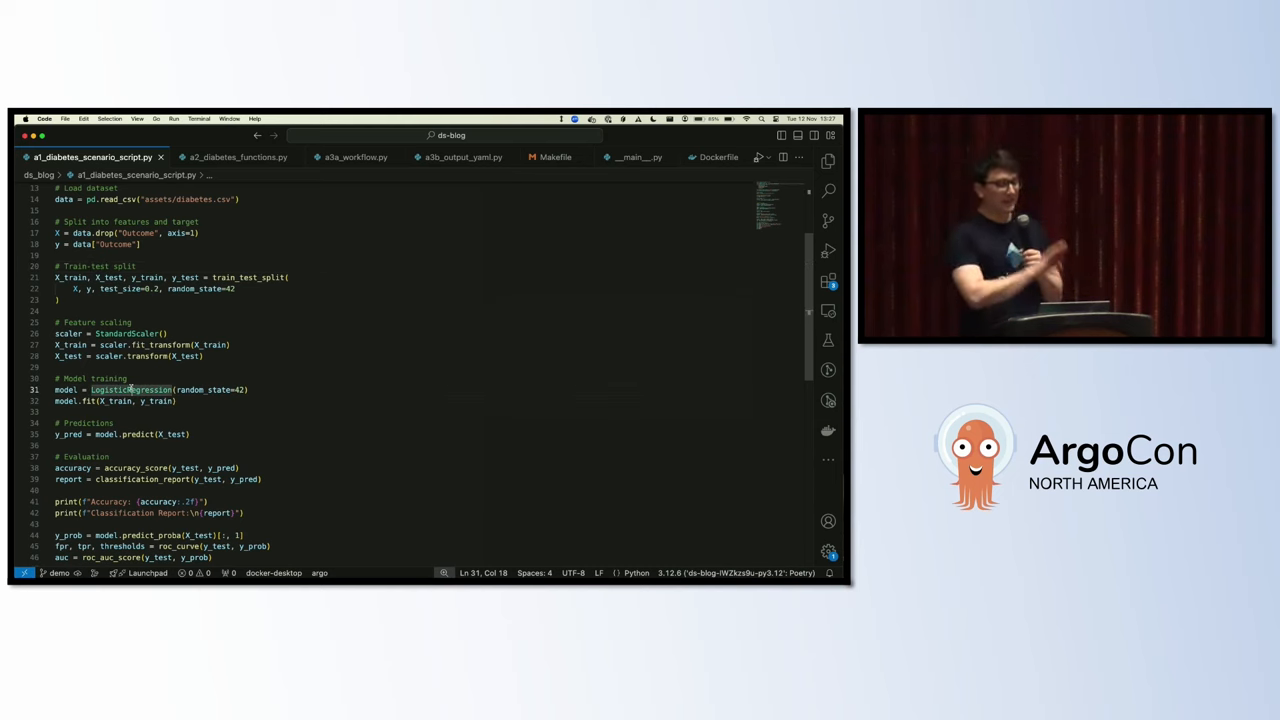
{"action": "scroll", "scroll_direction": "down", "scroll_amount": 3}
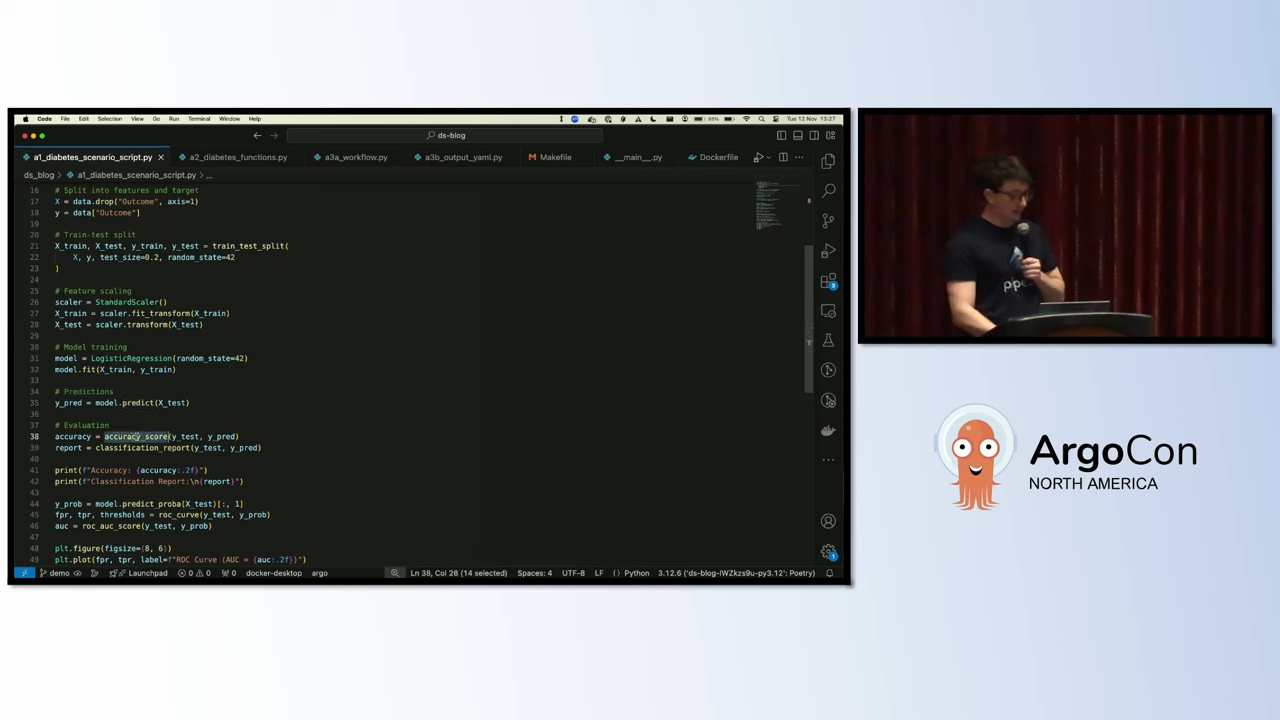
{"action": "scroll", "scroll_direction": "down", "scroll_amount": 3}
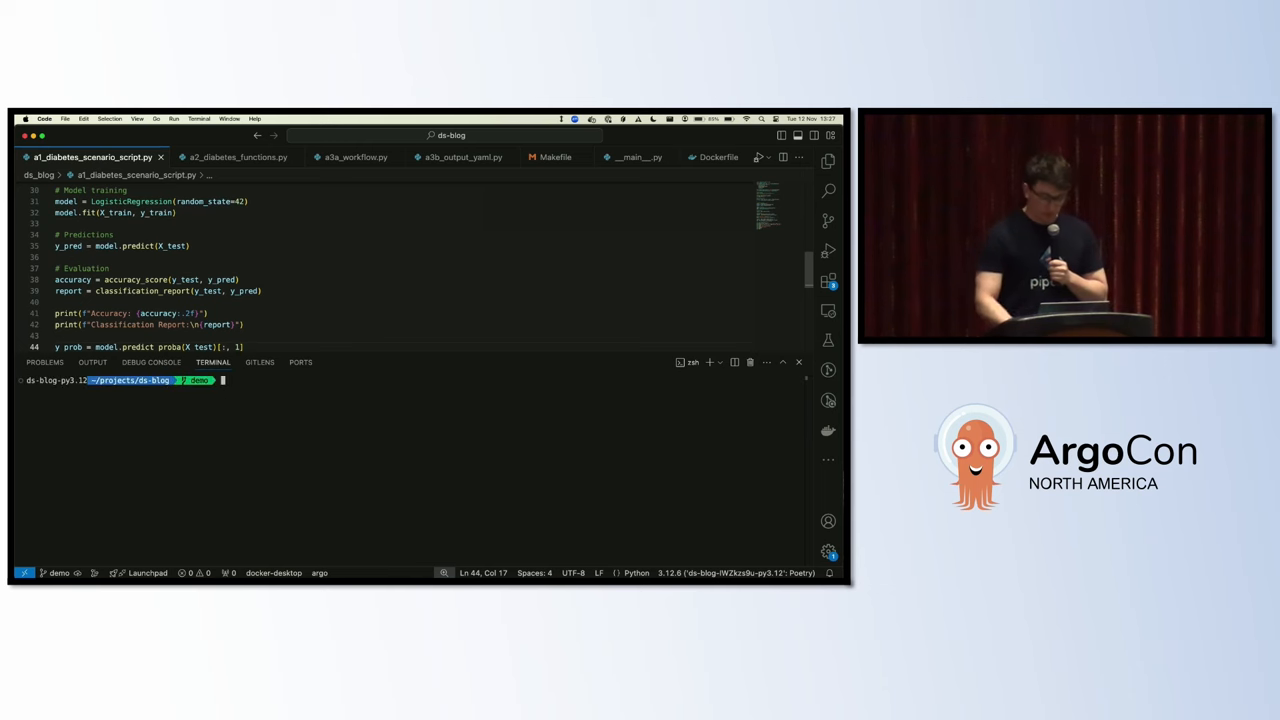
Step: Run python ds_blog/a1_diabetes_scenario_script.py from the integrated terminal
{"action": "type", "text": "python"}
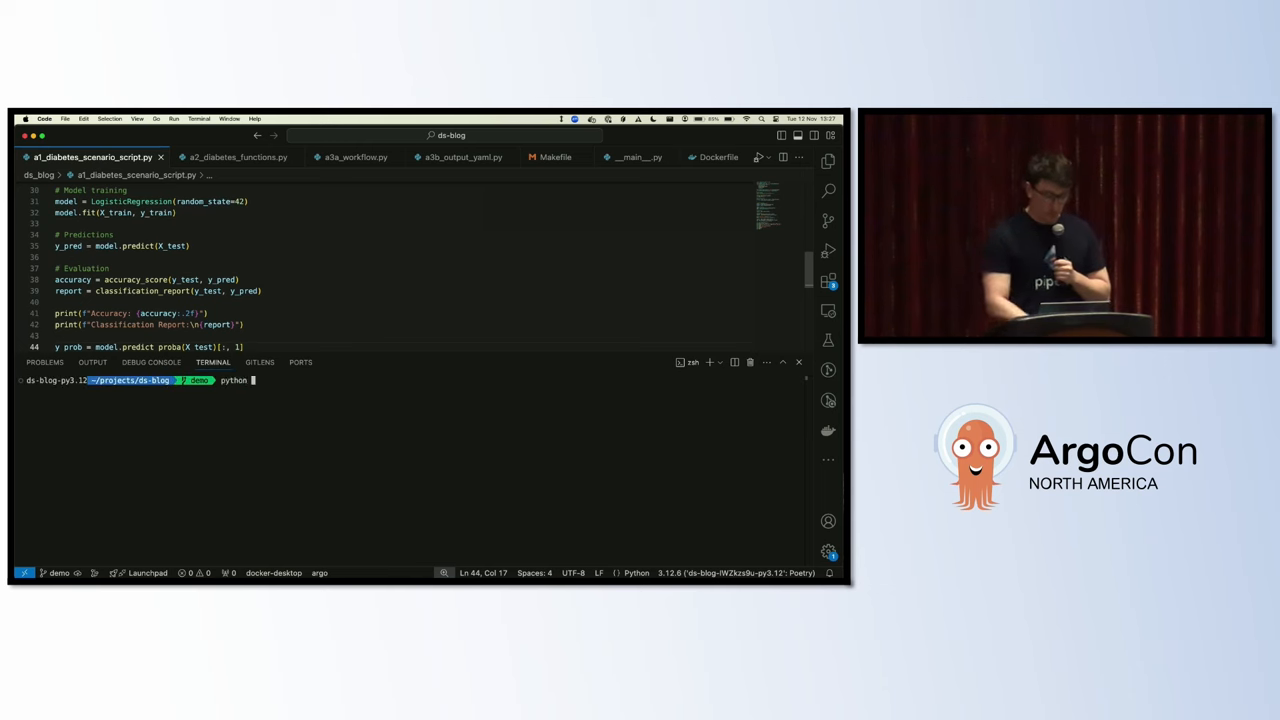
{"action": "type", "text": "ds_blog/a1_diabetes_scenario_script.py"}
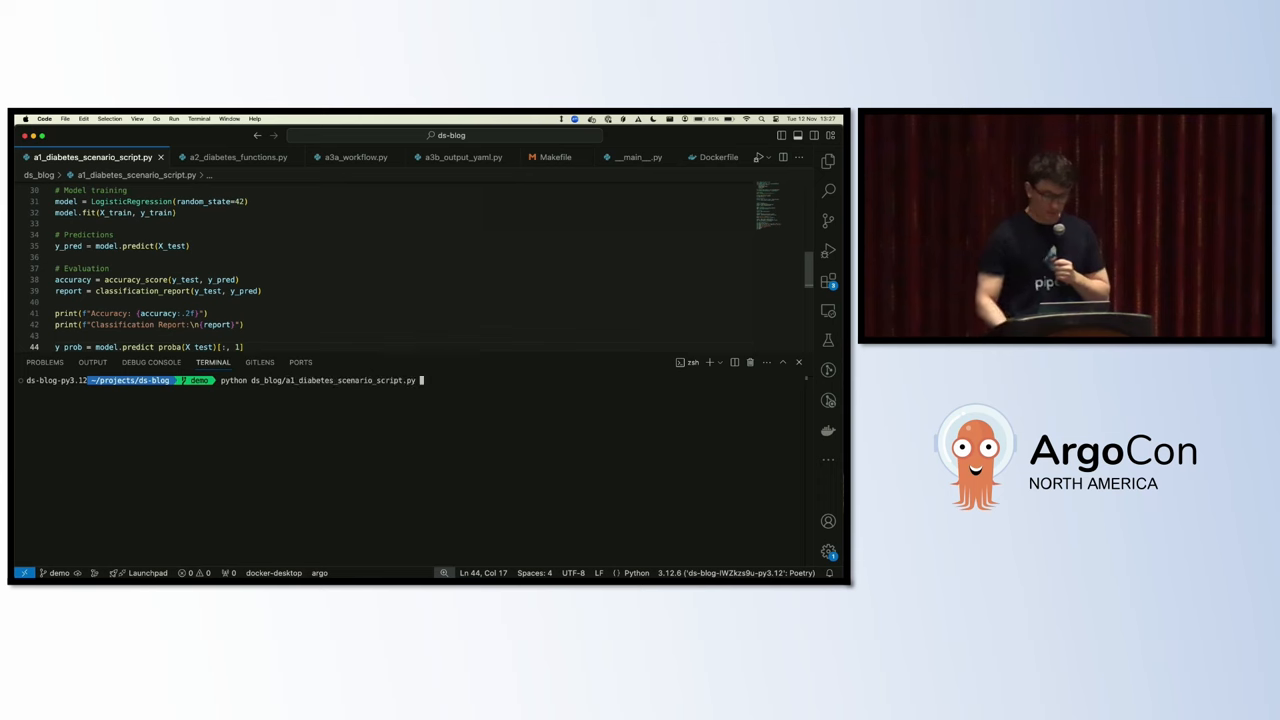
{"action": "key", "text": "Return"}
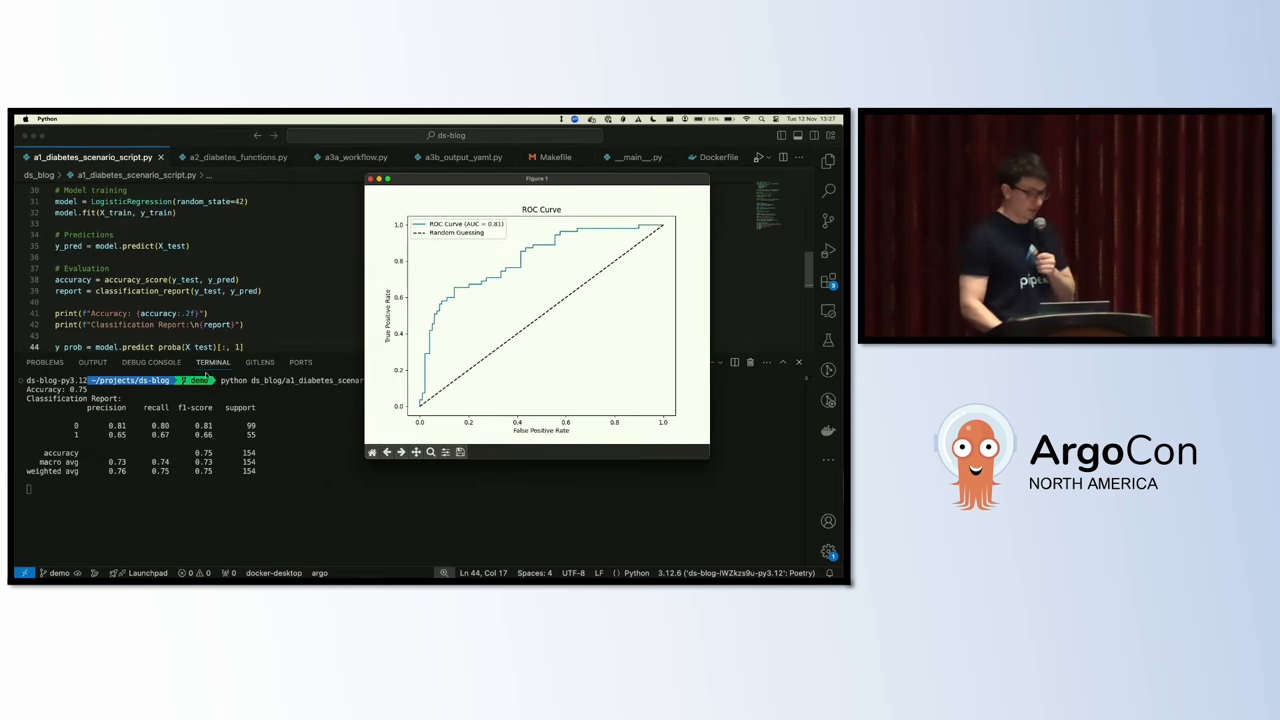
Step: Review the 0.75 accuracy report and ROC curve figure, then close the plot window
{"action": "left_click", "coordinate": [372, 180]}
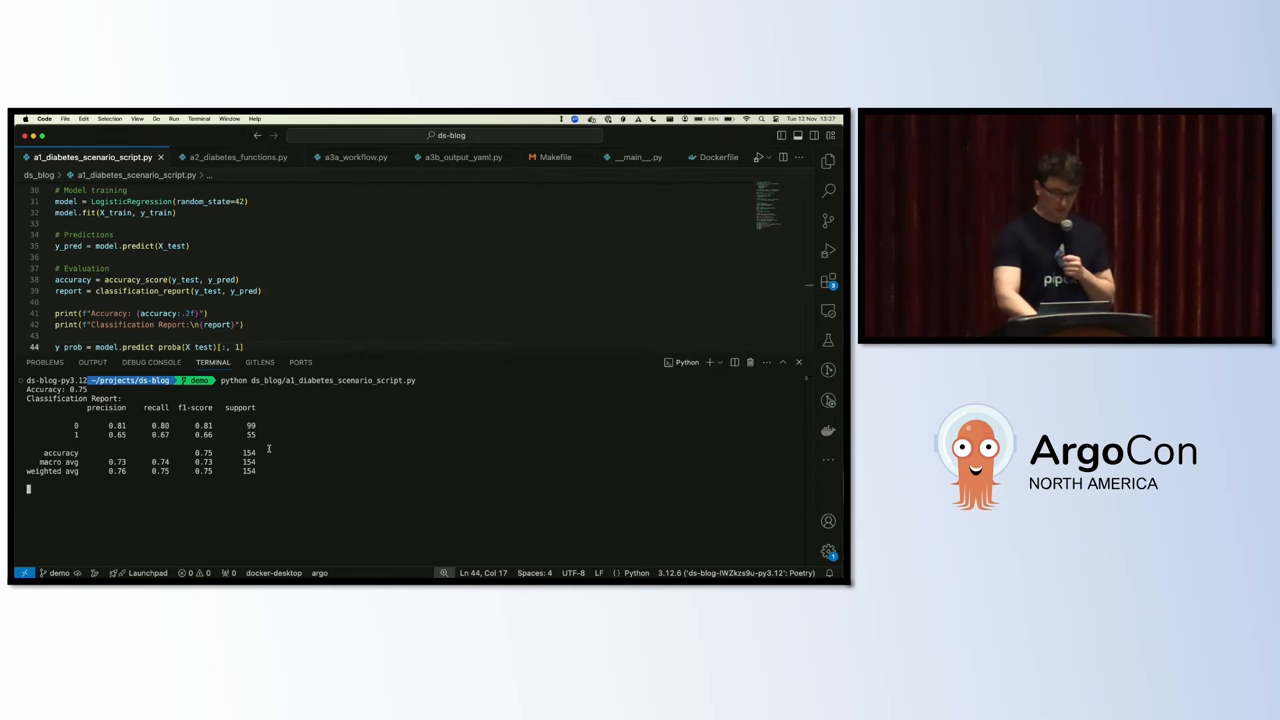
{"action": "key", "text": "Return"}
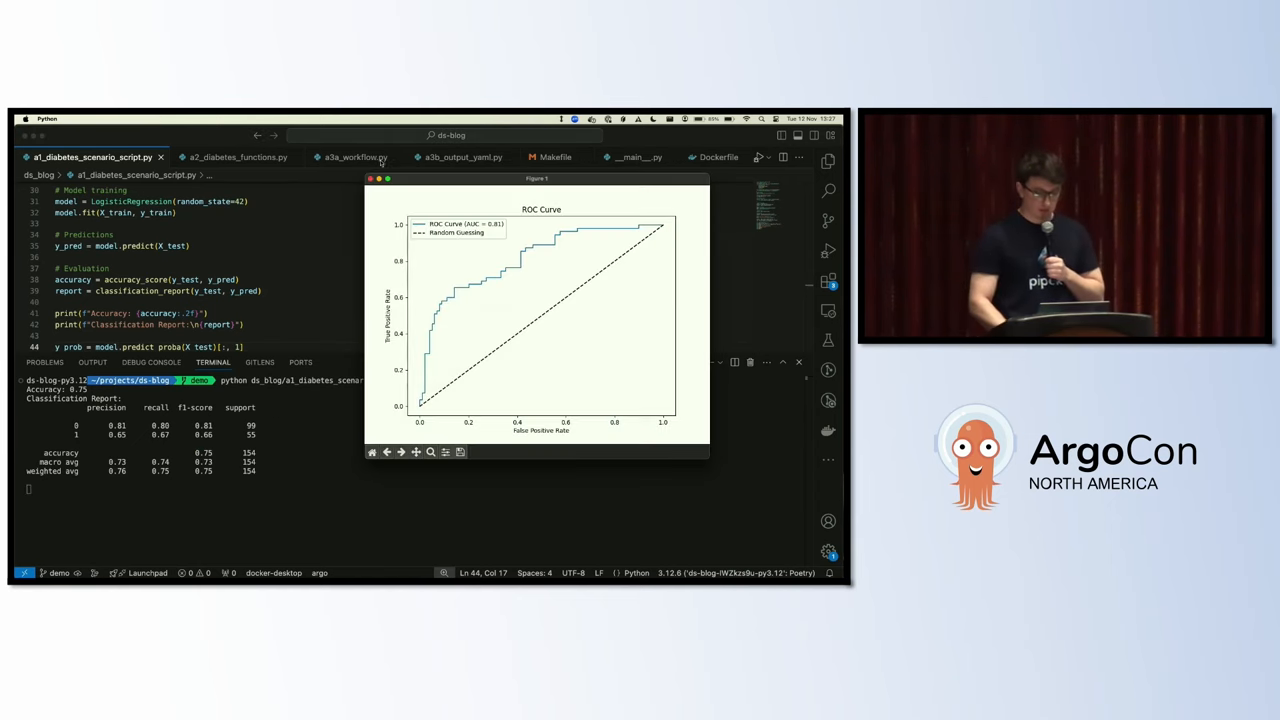
{"action": "left_click", "coordinate": [372, 180]}
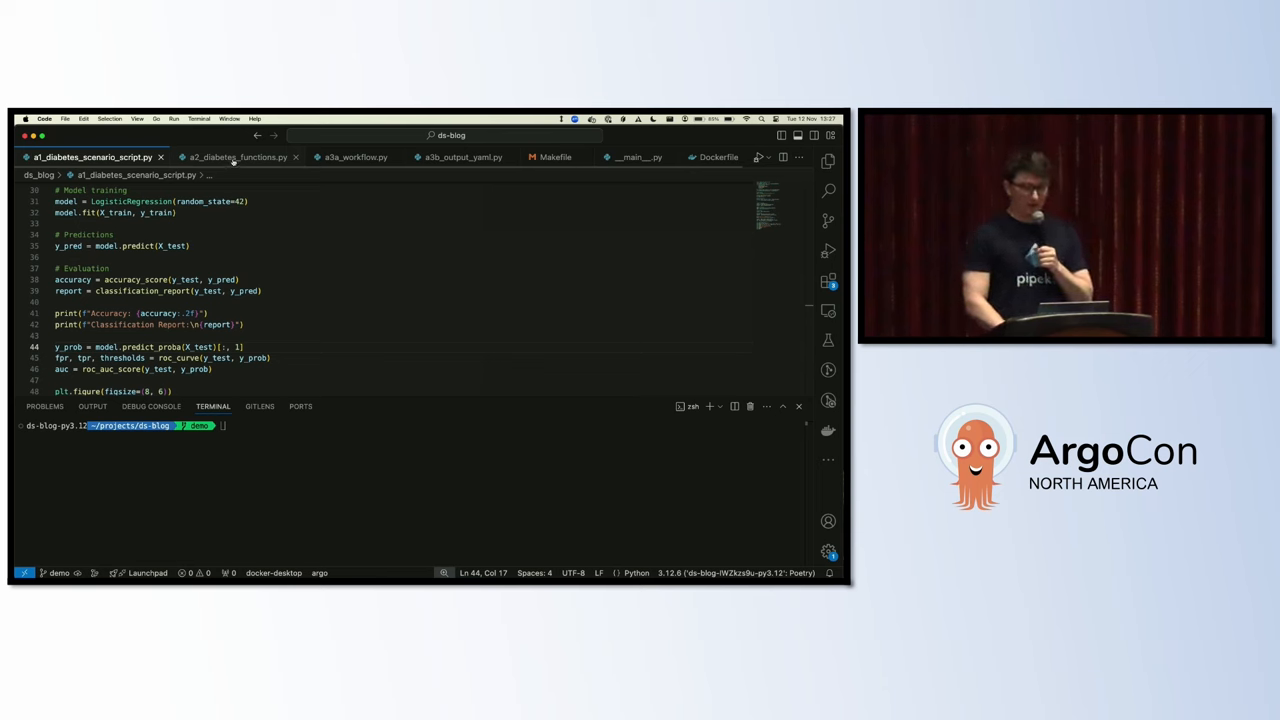
{"action": "mouse_move", "coordinate": [236, 156]}
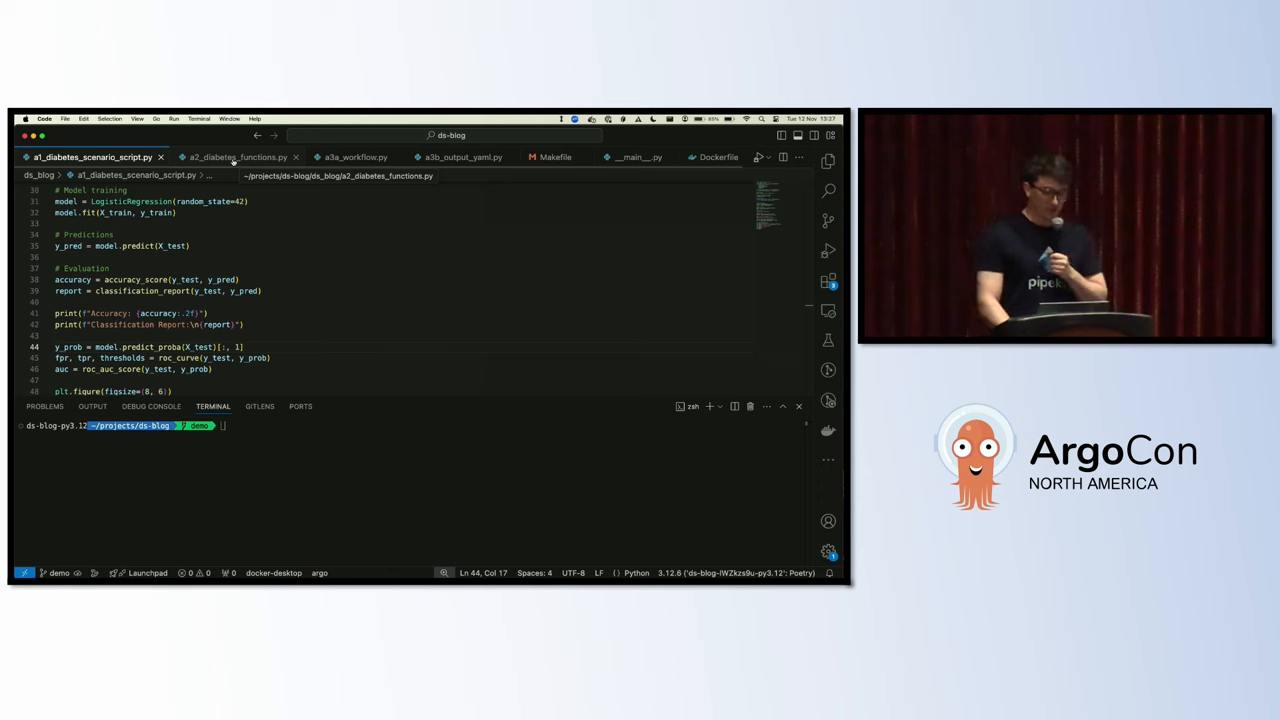
{"action": "left_click", "coordinate": [238, 156]}
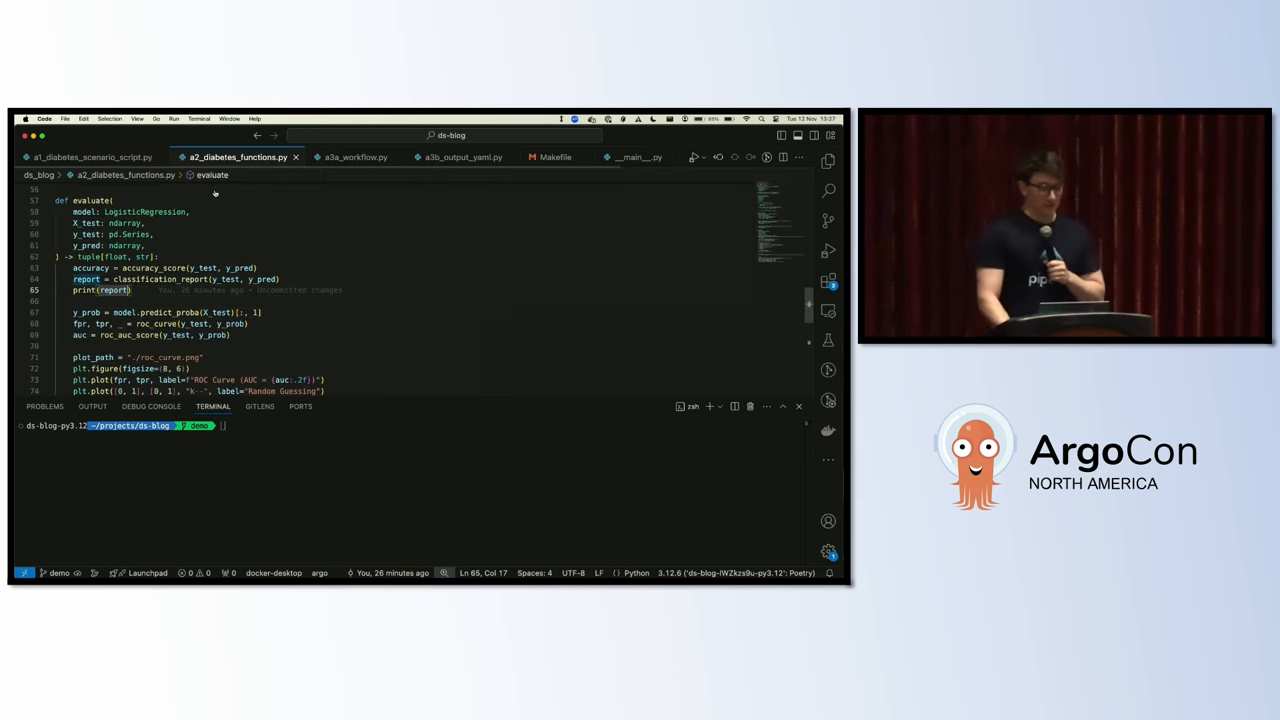
{"action": "scroll", "scroll_direction": "up", "scroll_amount": 3}
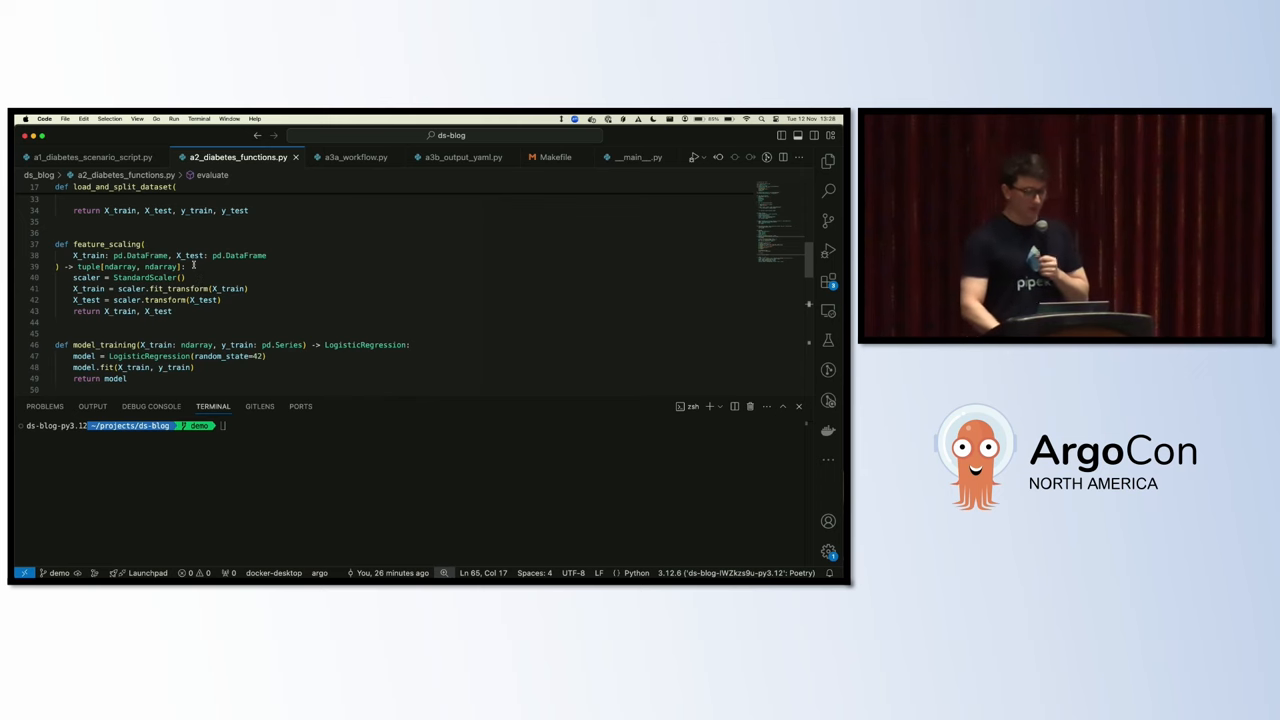
{"action": "scroll", "scroll_direction": "up", "scroll_amount": 3}
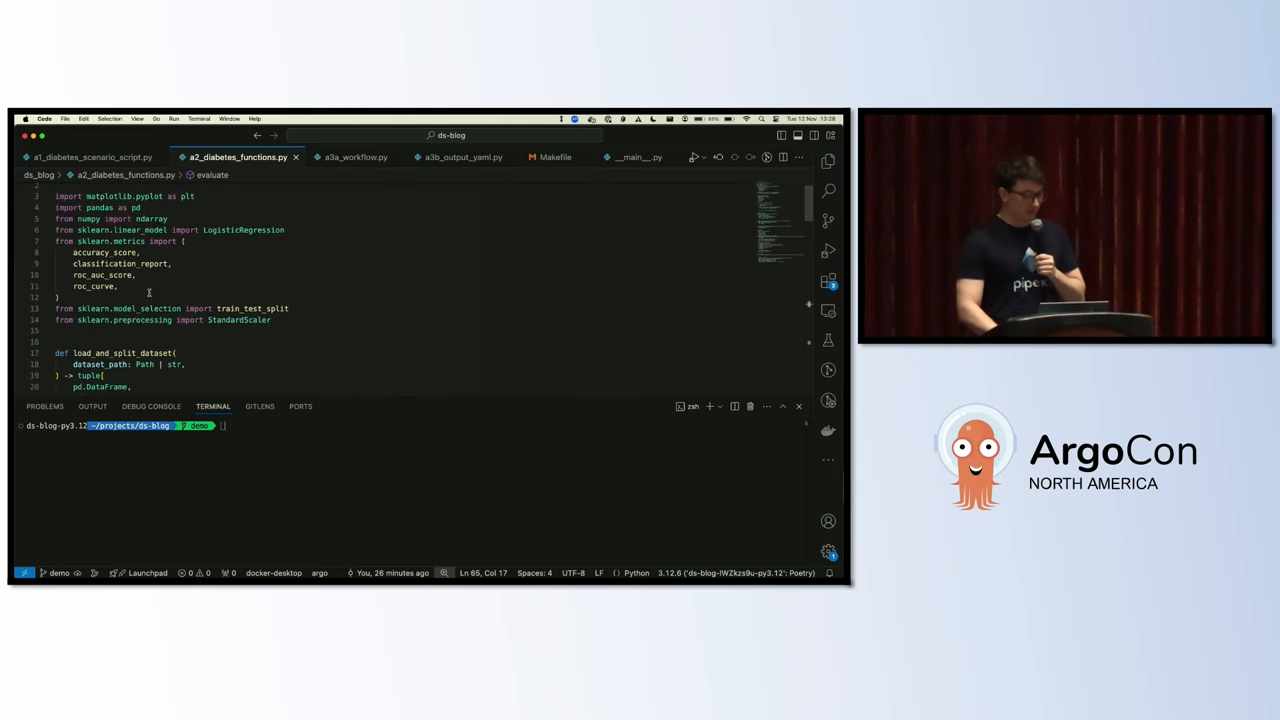
{"action": "scroll", "scroll_direction": "down", "scroll_amount": 3}
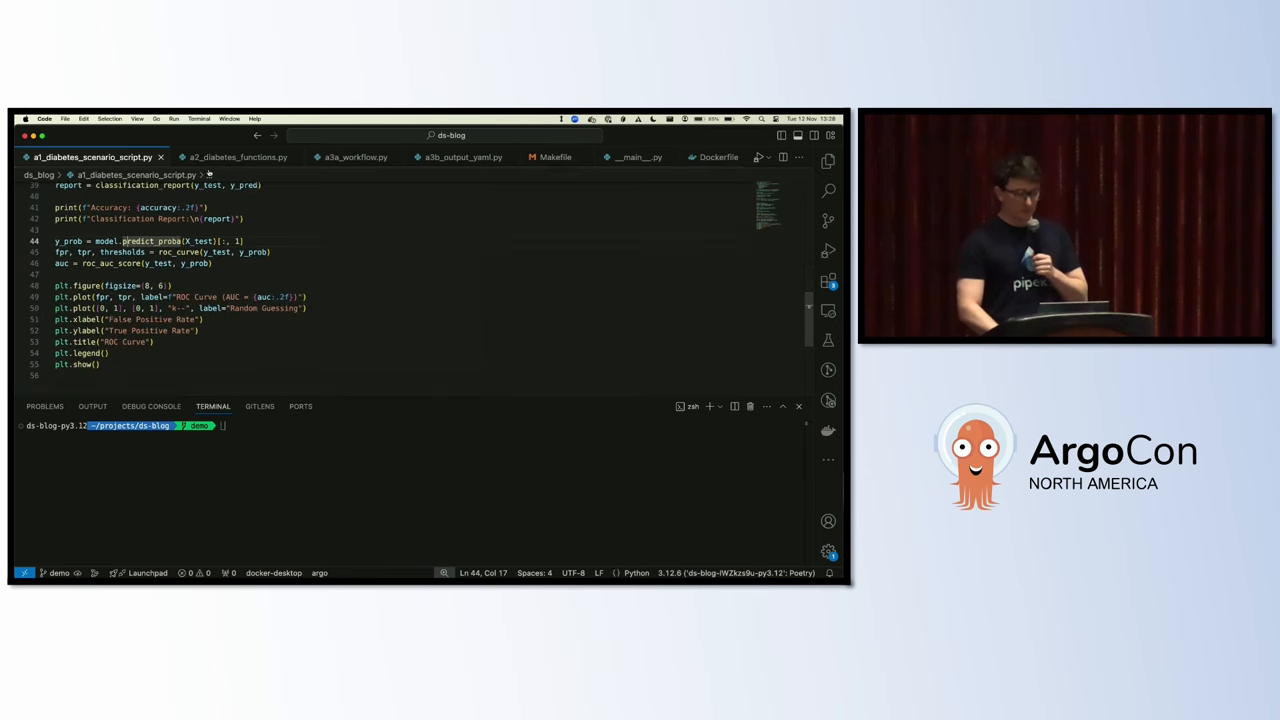
{"action": "left_click", "coordinate": [236, 156]}
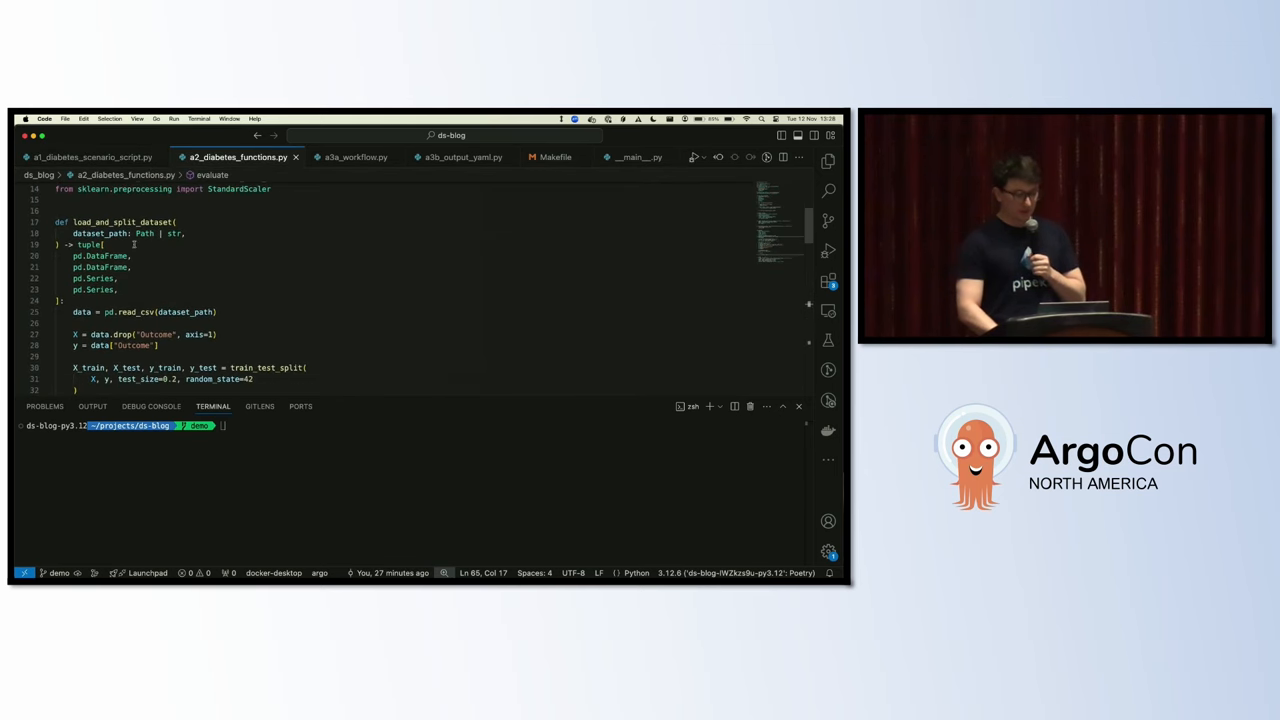
{"action": "left_click", "coordinate": [110, 222]}
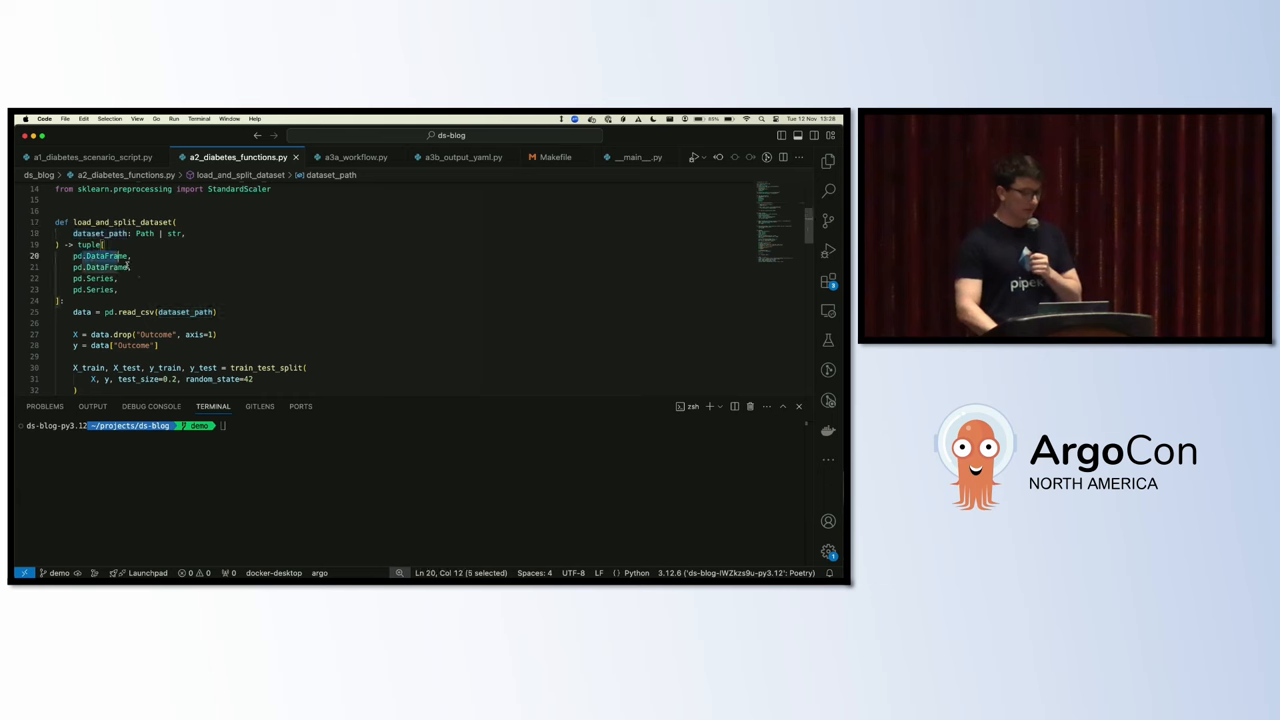
{"action": "scroll", "scroll_direction": "down", "scroll_amount": 3}
{"action": "type", "text": "p"}
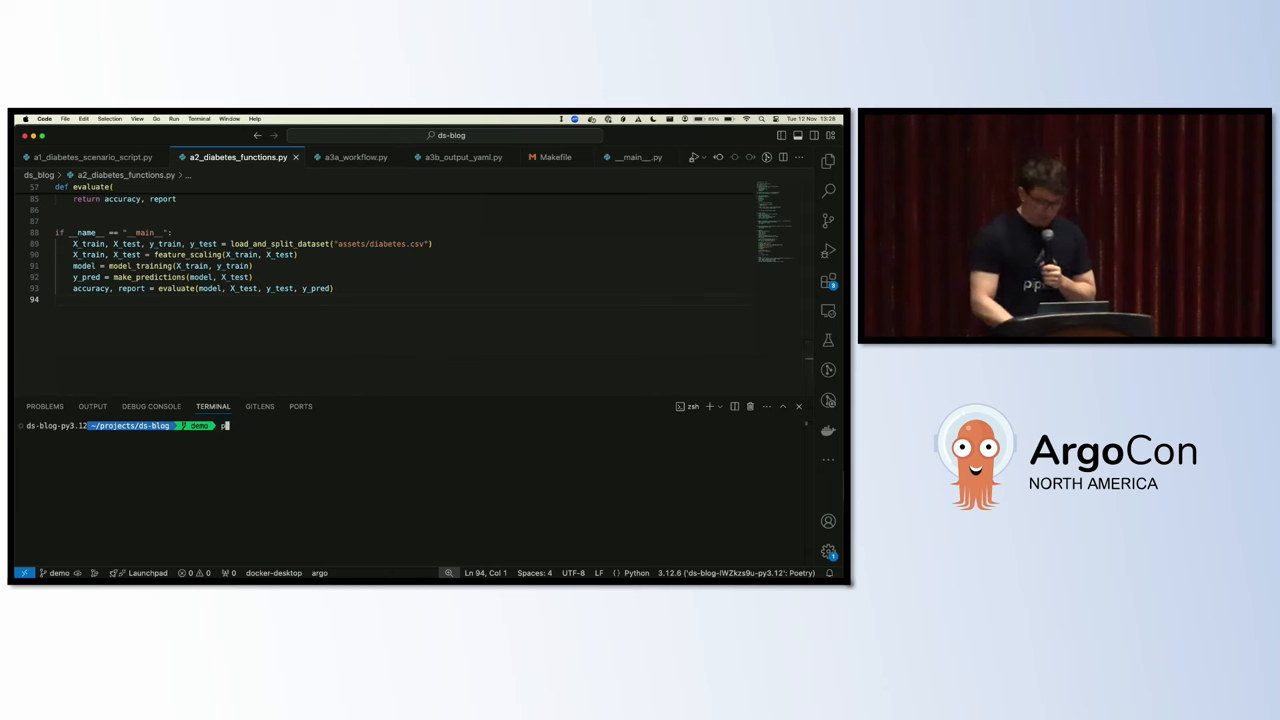
Step: Run a2_diabetes_functions.py from the terminal and point at the dataset-loading line in its main block
{"action": "type", "text": "ython"}
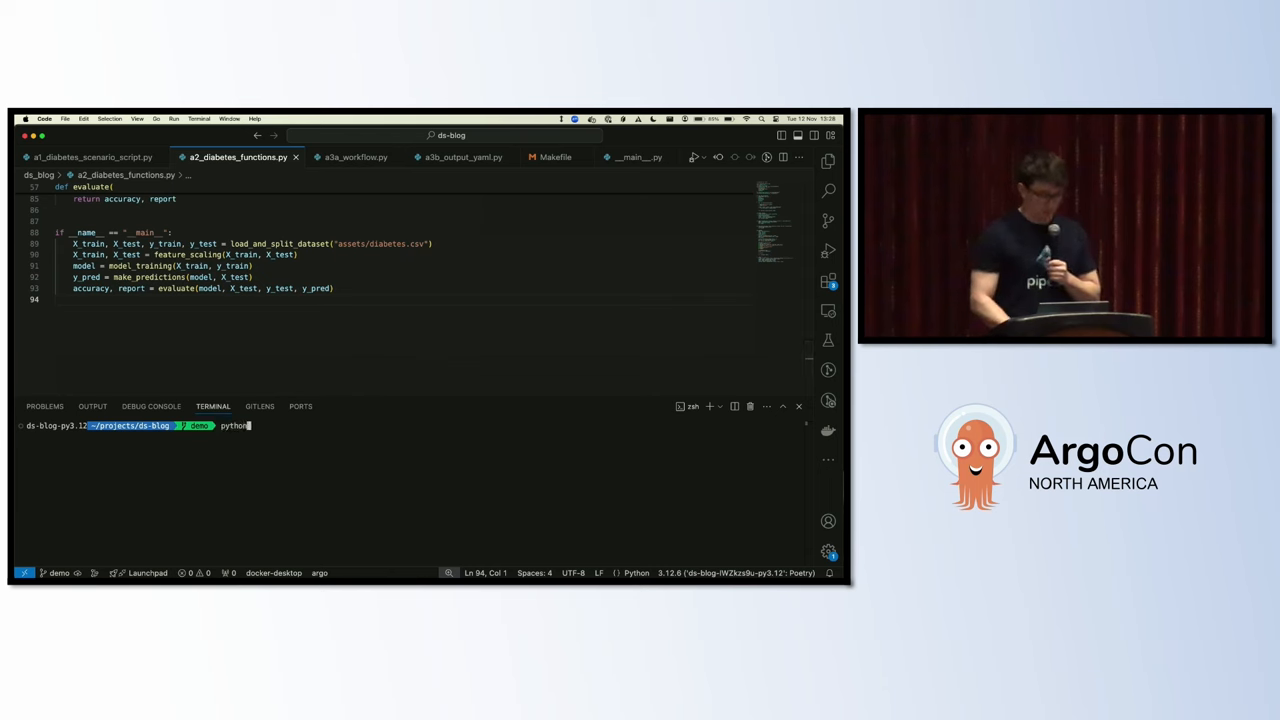
{"action": "type", "text": "ds_blog/a2_diabetes_functions.py"}
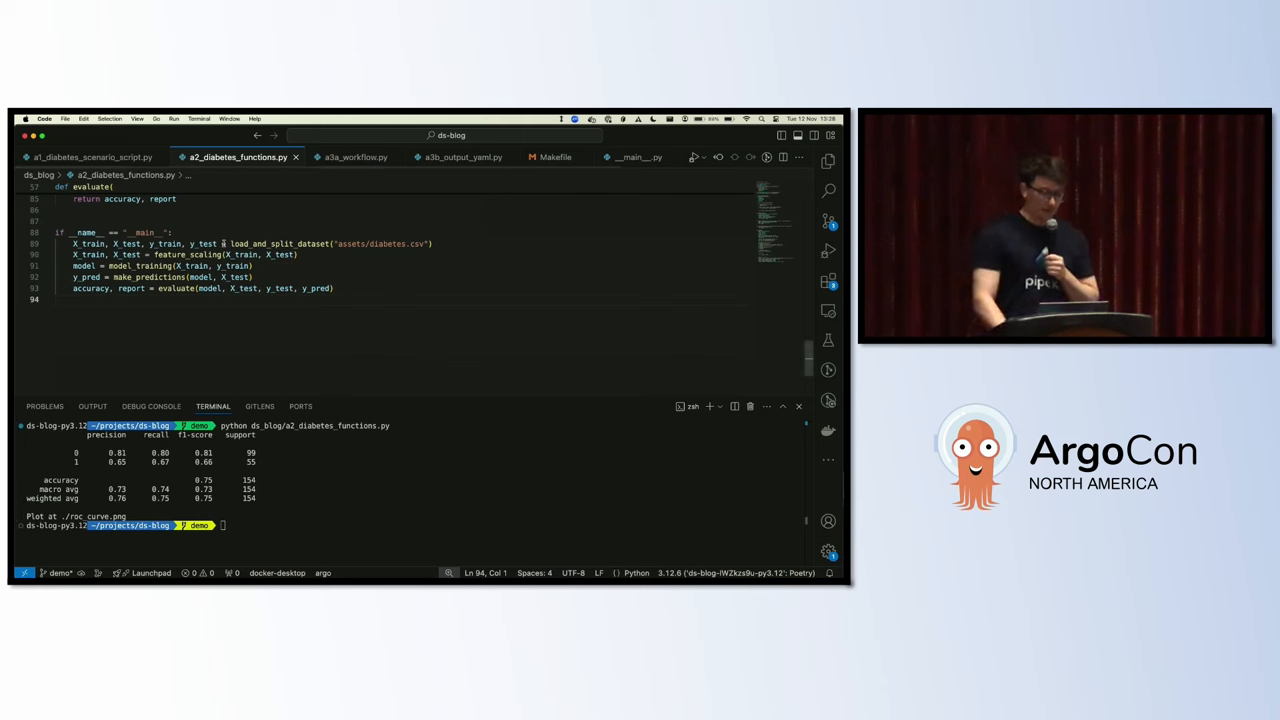
{"action": "left_click", "coordinate": [430, 244]}
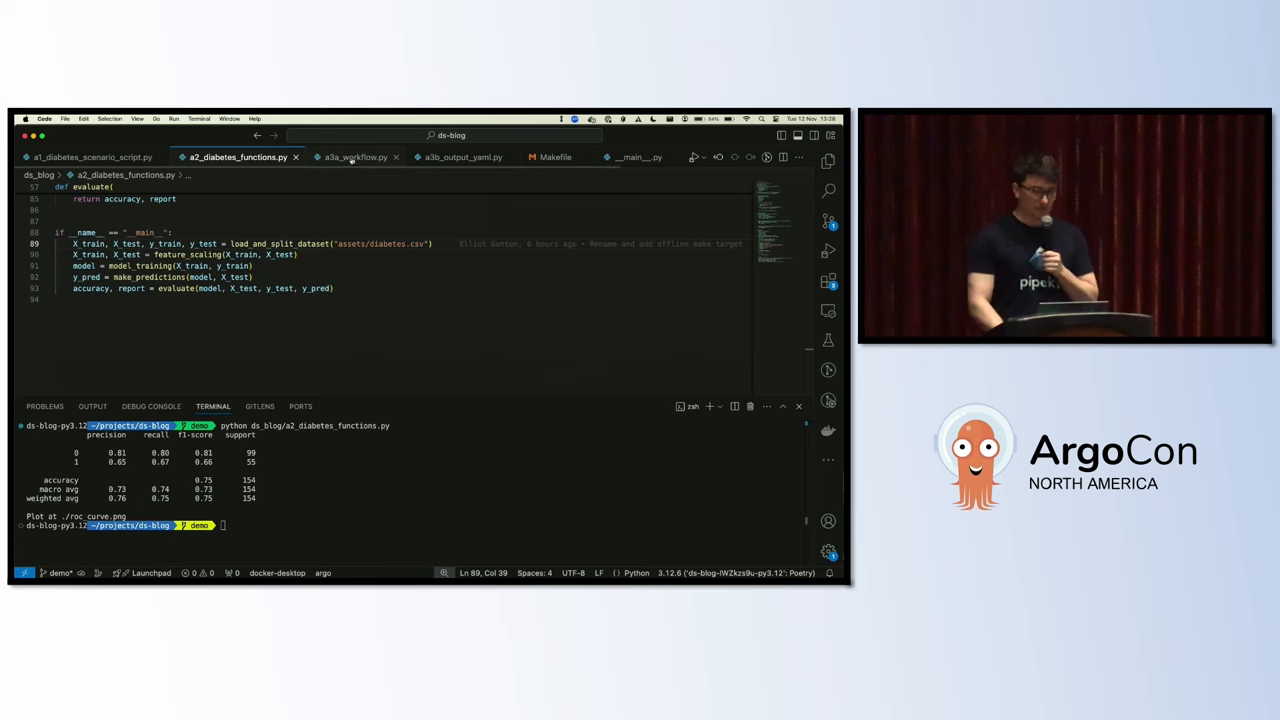
{"action": "mouse_move", "coordinate": [354, 156]}
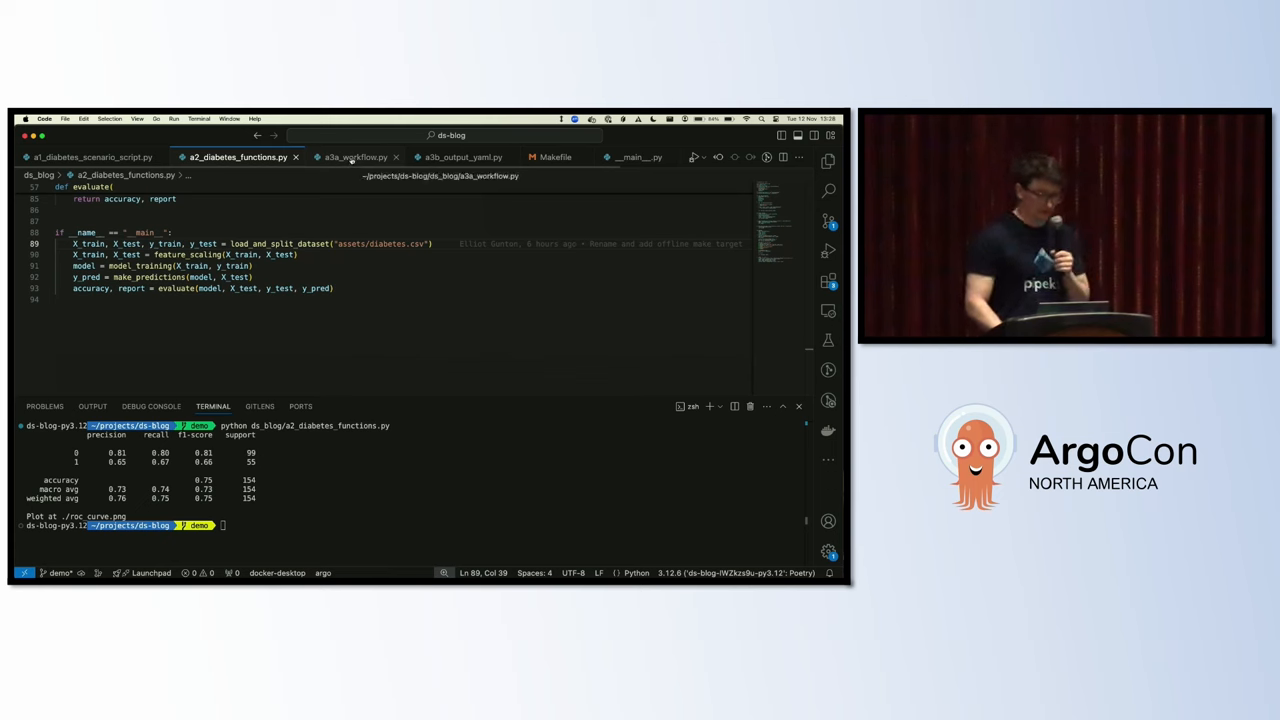
Step: Switch to a3a_workflow.py and go up to its imports
{"action": "left_click", "coordinate": [354, 156]}
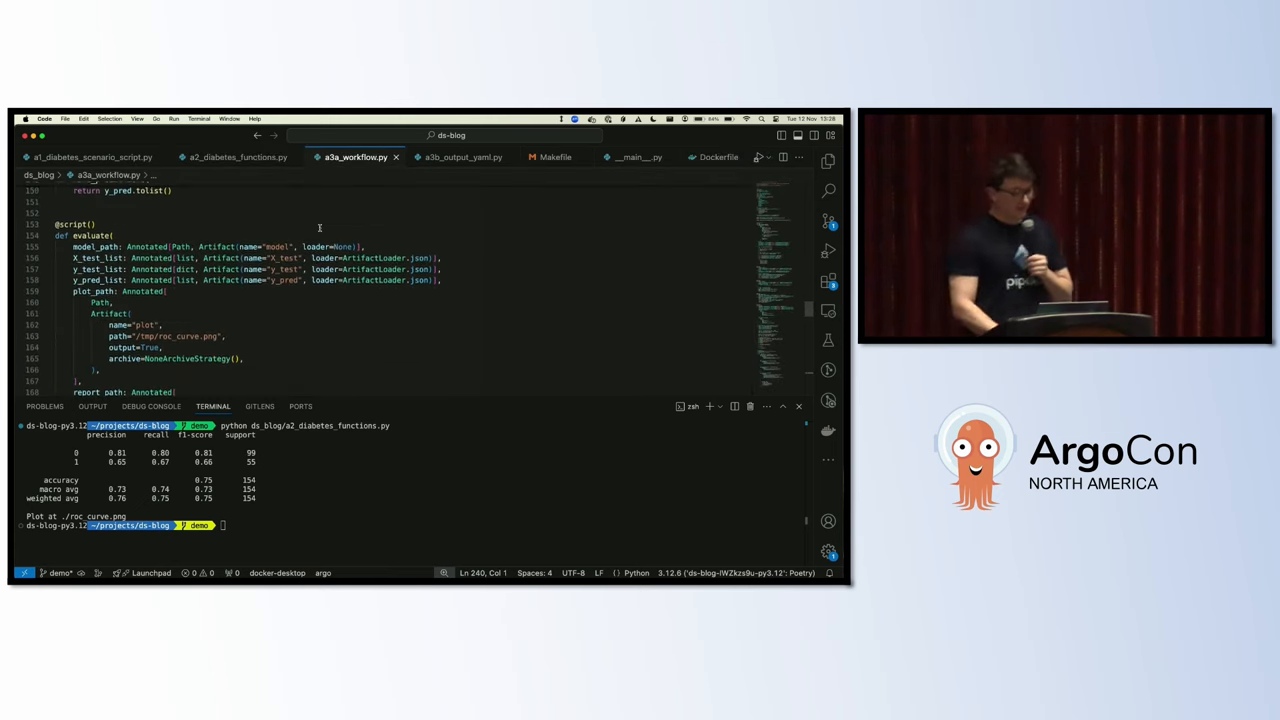
{"action": "scroll", "scroll_direction": "up", "scroll_amount": 3}
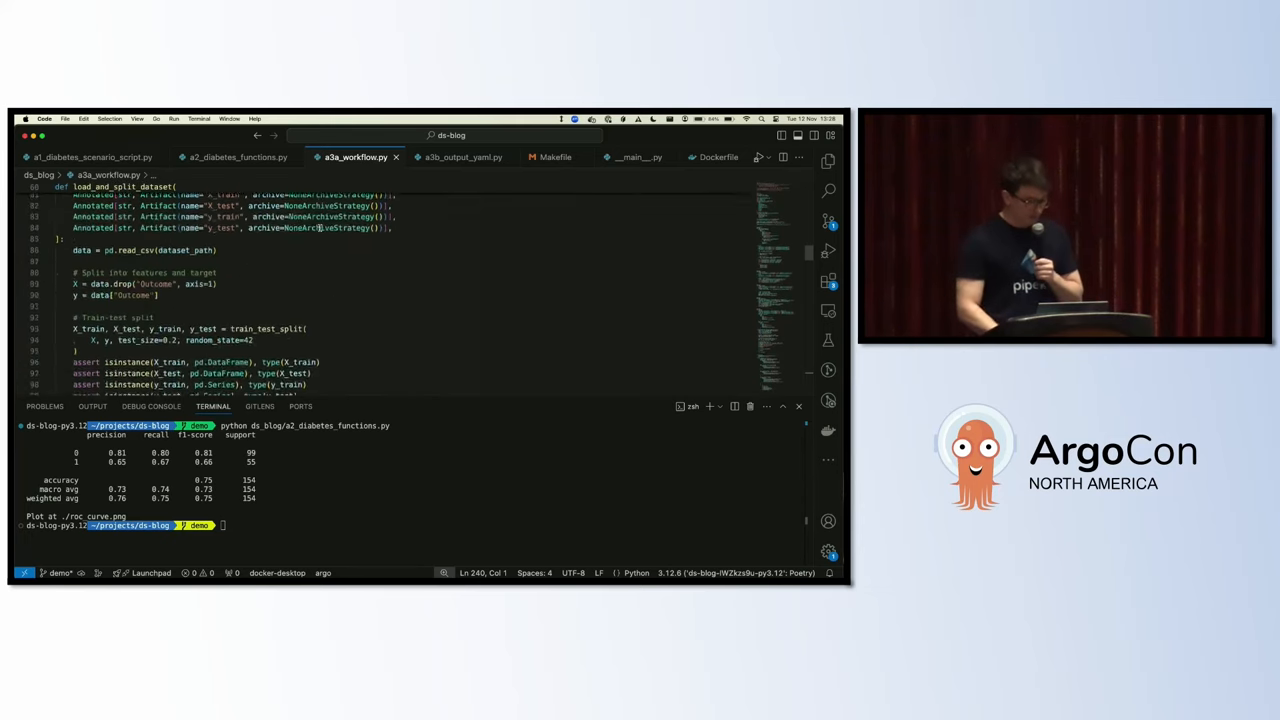
{"action": "scroll", "scroll_direction": "up", "scroll_amount": 3}
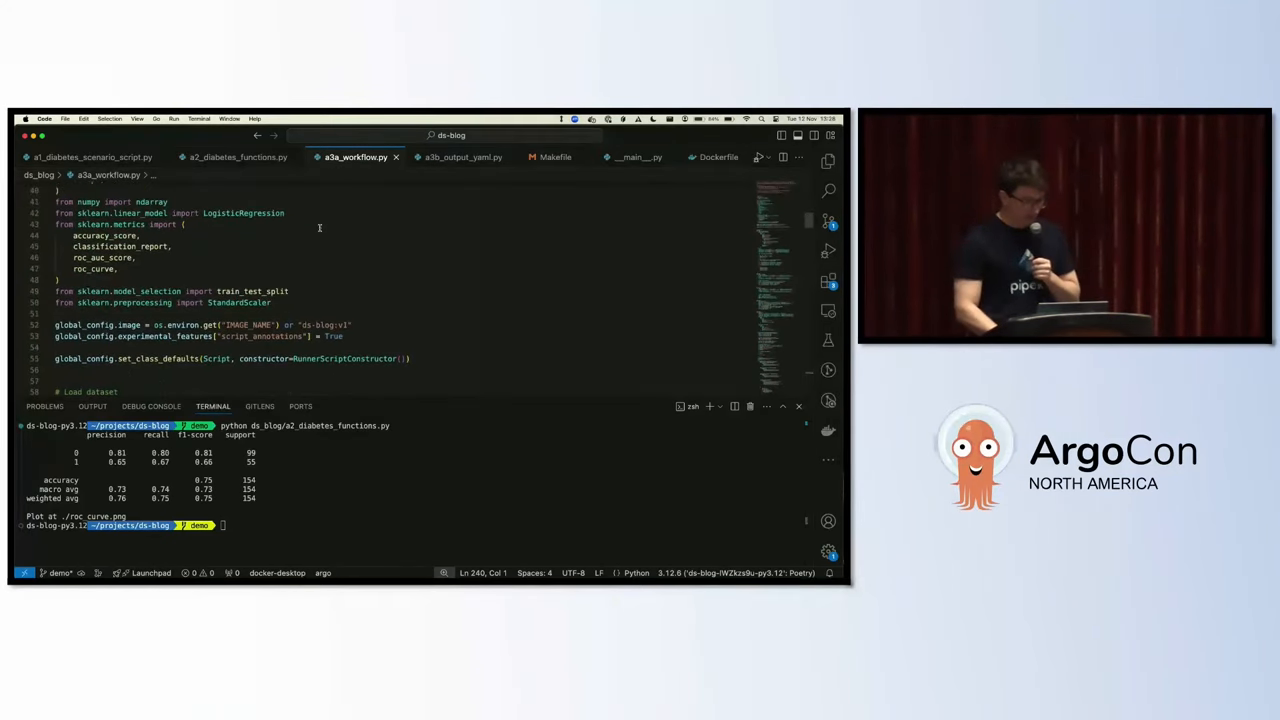
{"action": "scroll", "scroll_direction": "up", "scroll_amount": 3}
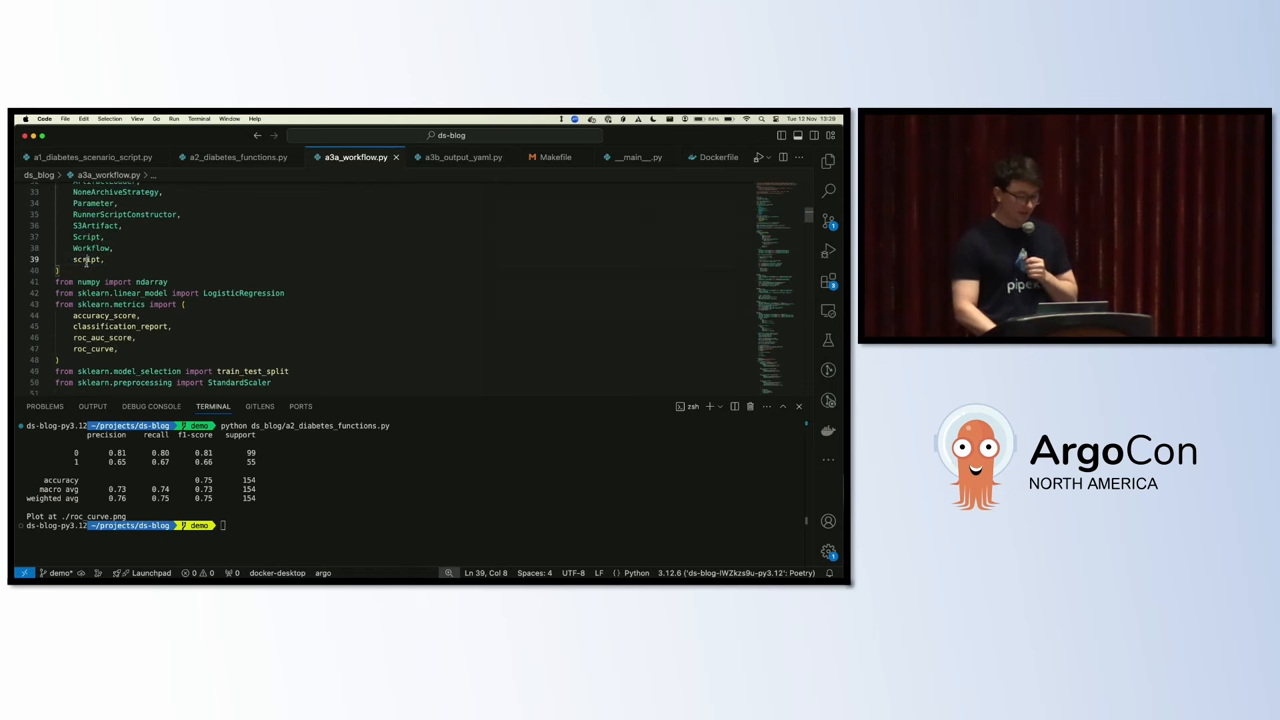
Step: Highlight global_config and move down to the load_and_split_dataset step
{"action": "scroll", "scroll_direction": "down", "scroll_amount": 3}
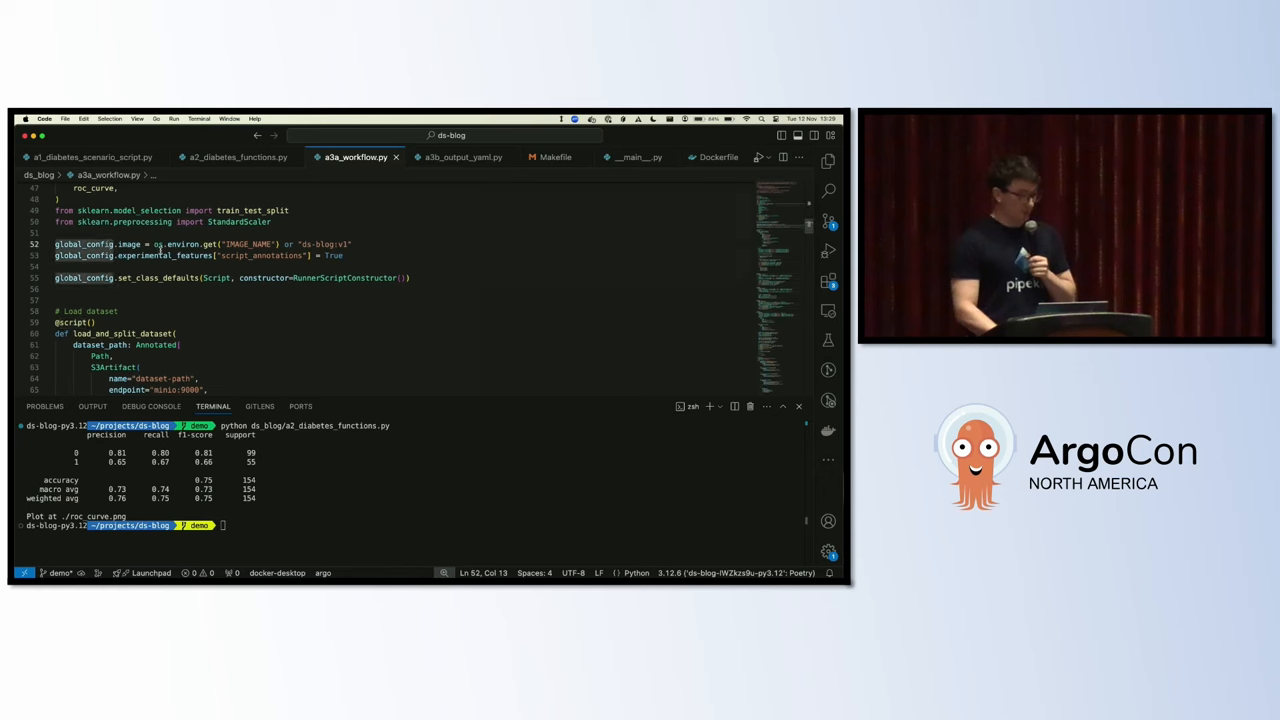
{"action": "double_click", "coordinate": [244, 244]}
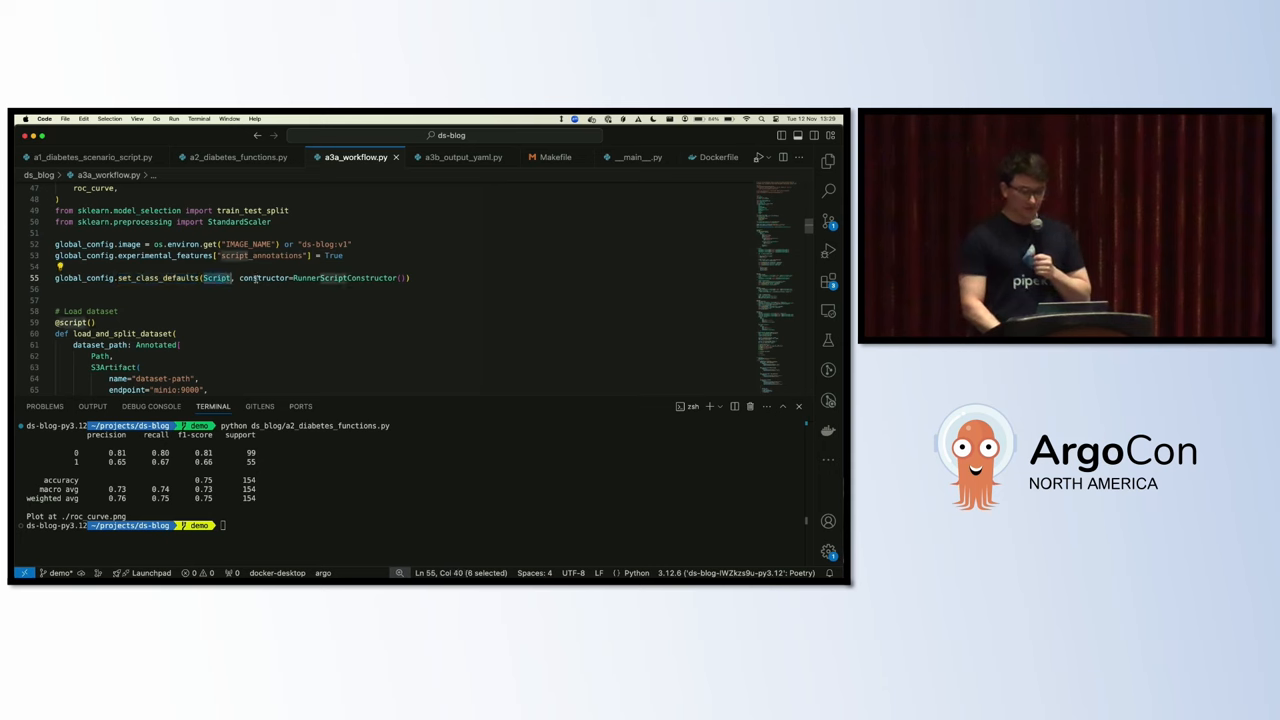
{"action": "scroll", "scroll_direction": "down", "scroll_amount": 3}
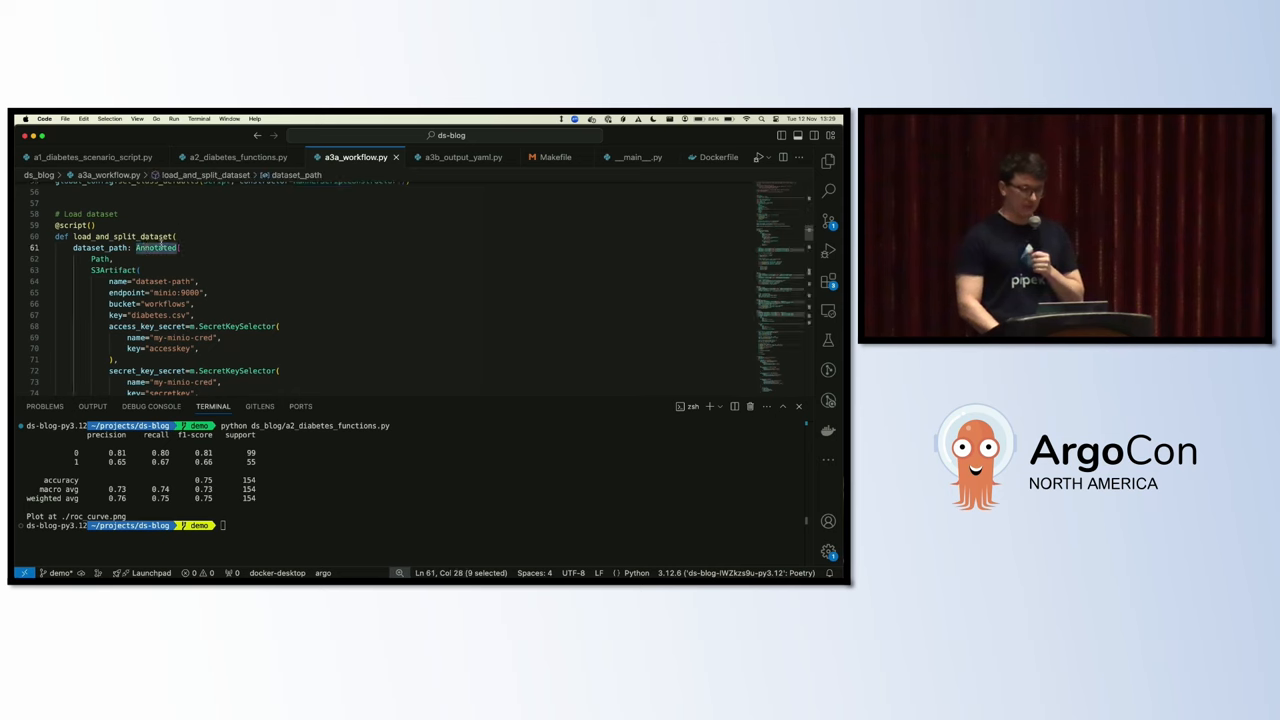
{"action": "left_click", "coordinate": [236, 156]}
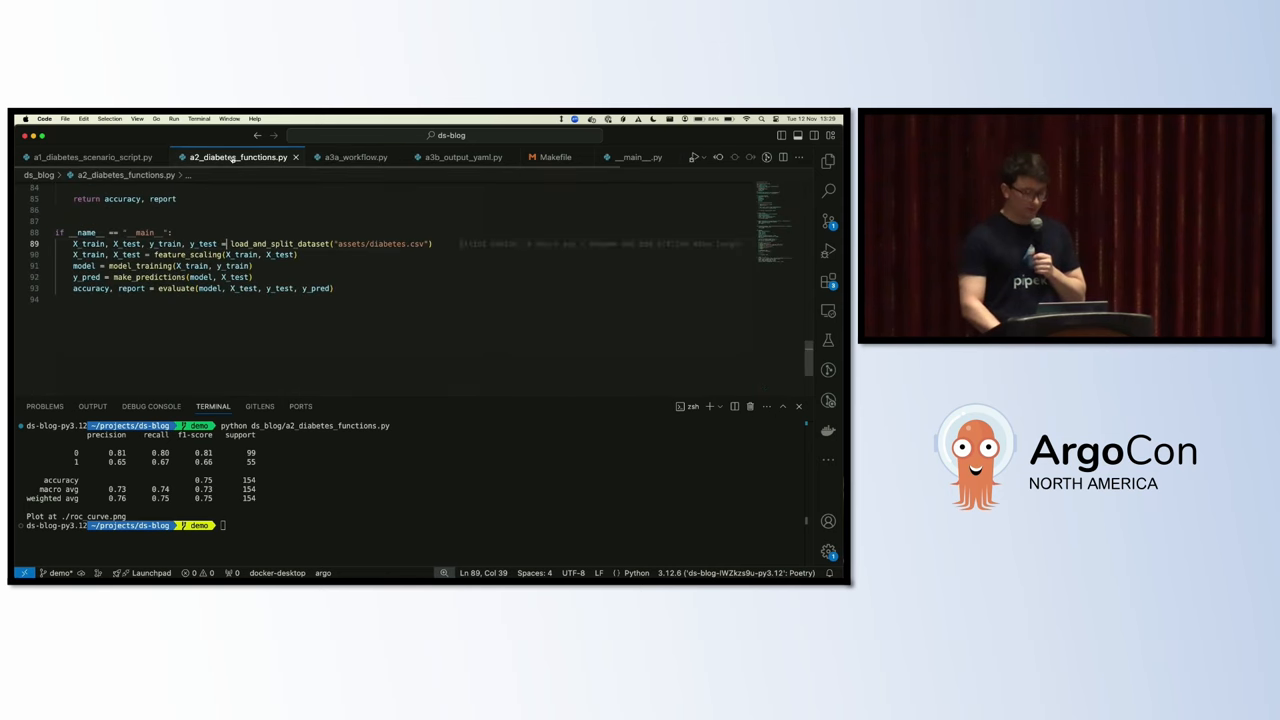
{"action": "scroll", "scroll_direction": "up", "scroll_amount": 3}
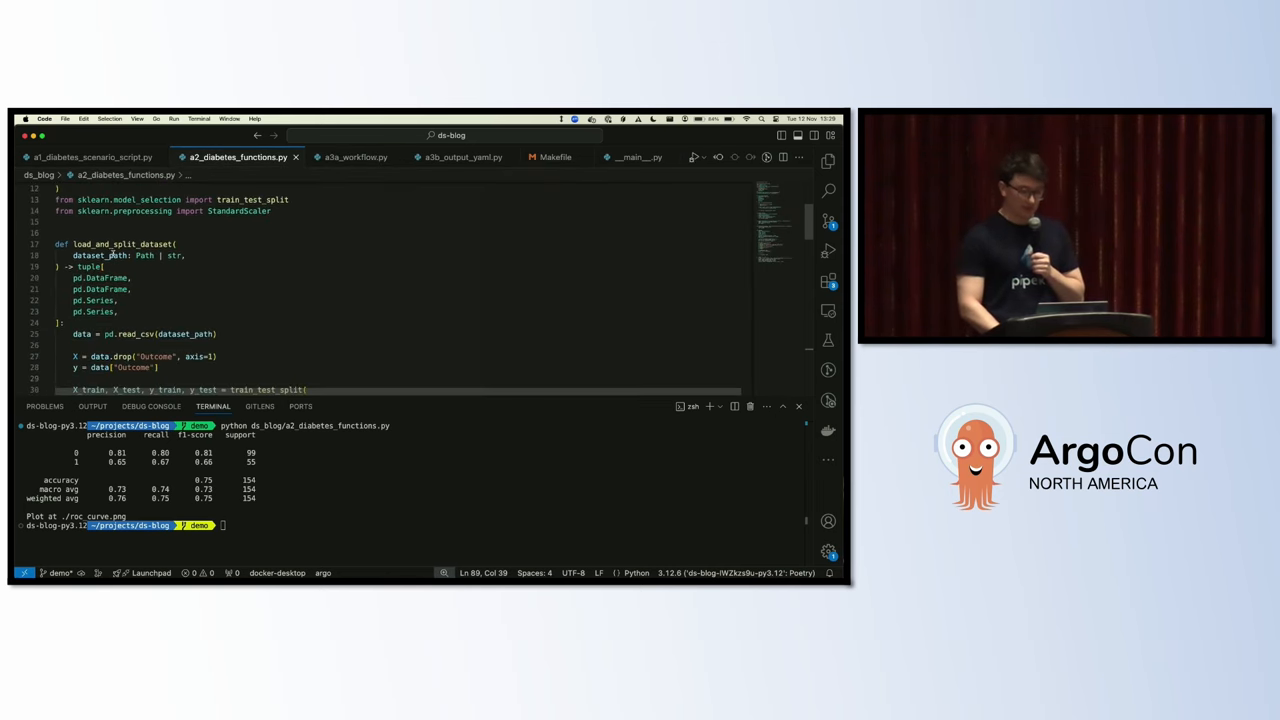
{"action": "left_click", "coordinate": [356, 156]}
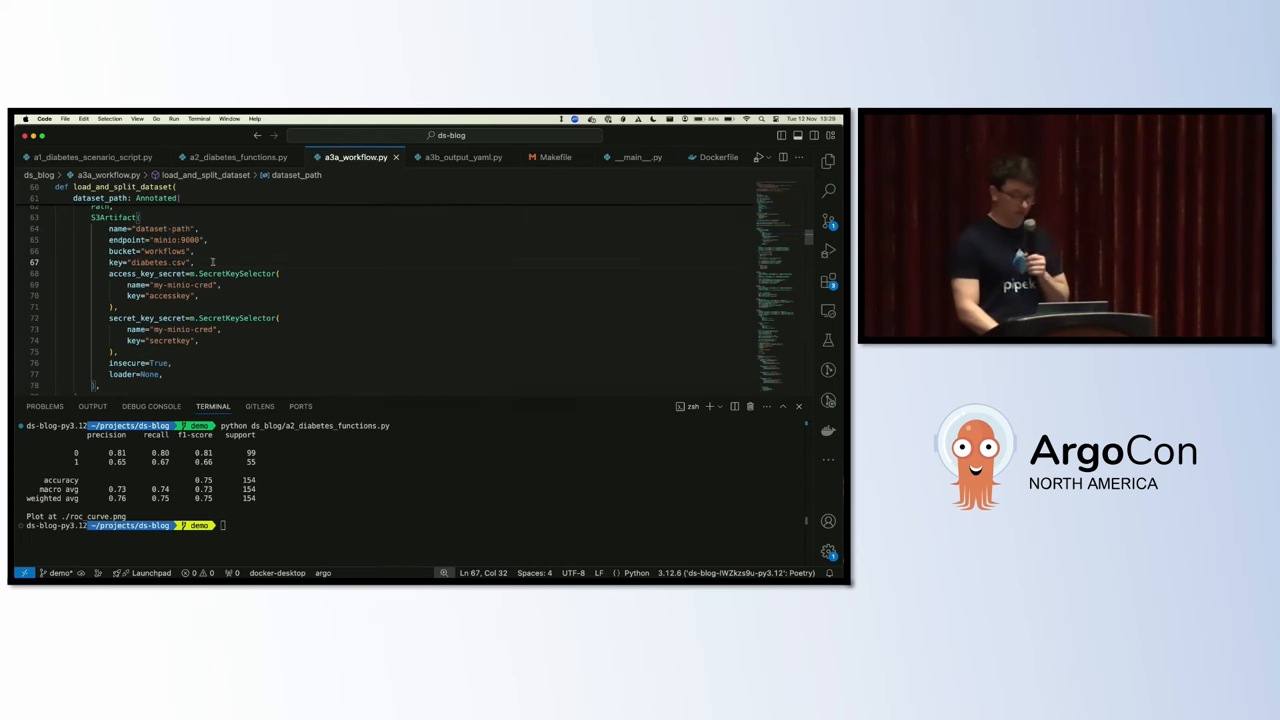
Step: Read past the evaluate report artifact down to the Workflow DAG chaining the five tasks
{"action": "scroll", "scroll_direction": "down", "scroll_amount": 3}
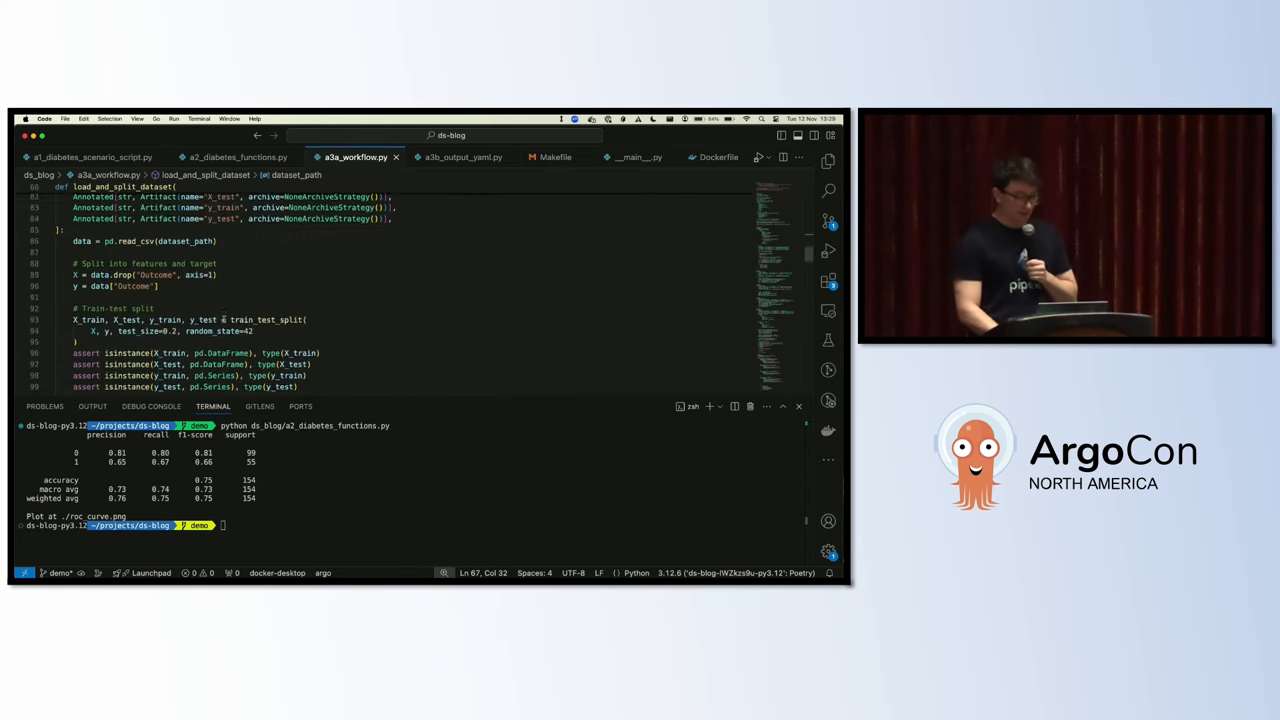
{"action": "scroll", "scroll_direction": "down", "scroll_amount": 3}
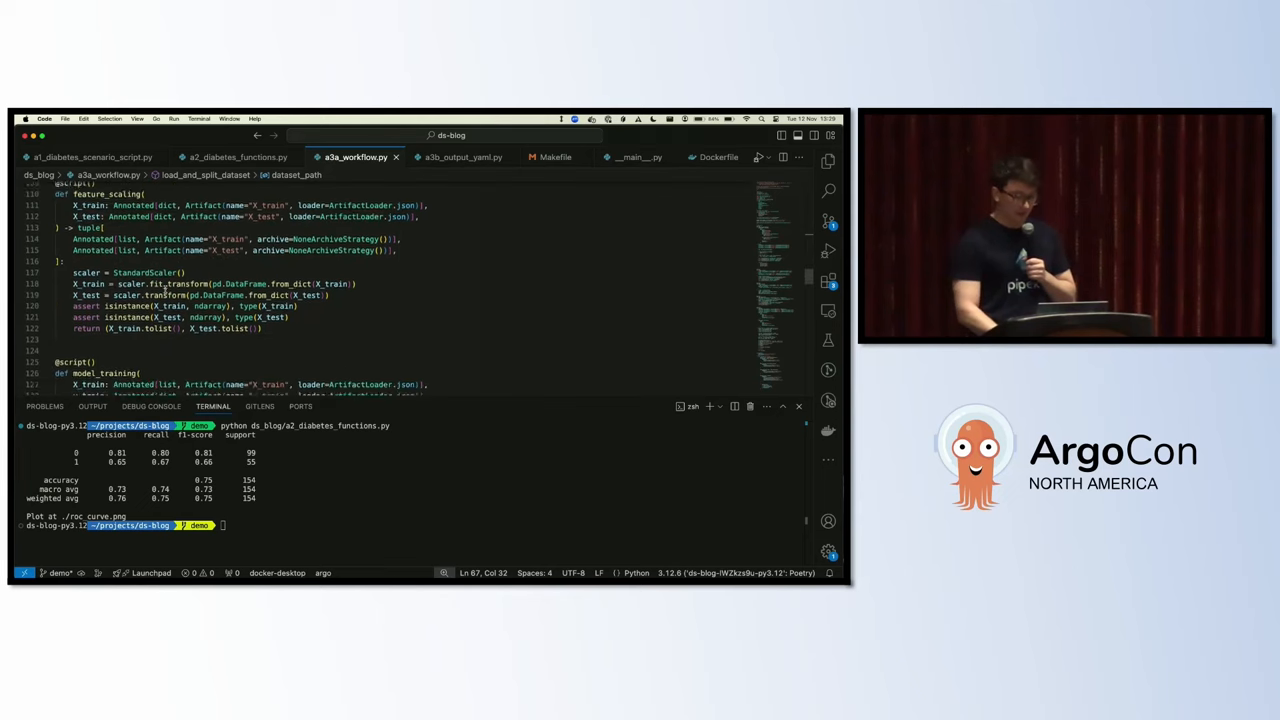
{"action": "scroll", "scroll_direction": "down", "scroll_amount": 3}
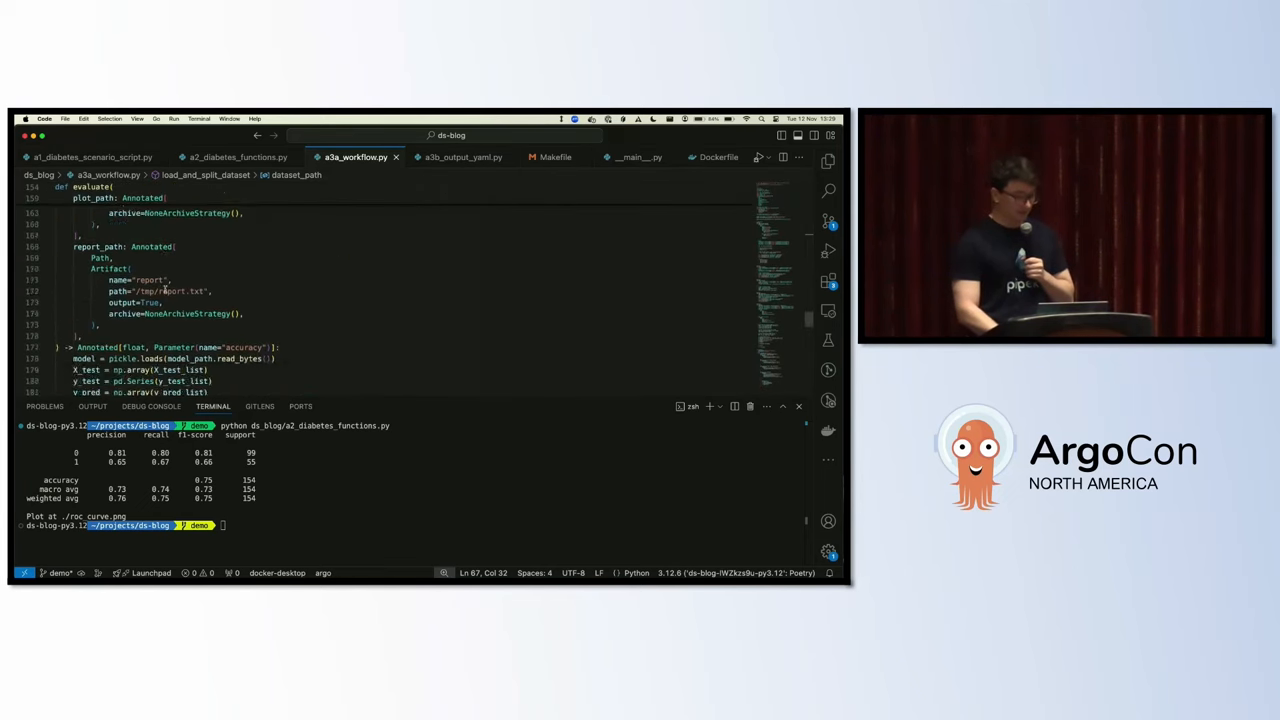
{"action": "scroll", "scroll_direction": "down", "scroll_amount": 3}
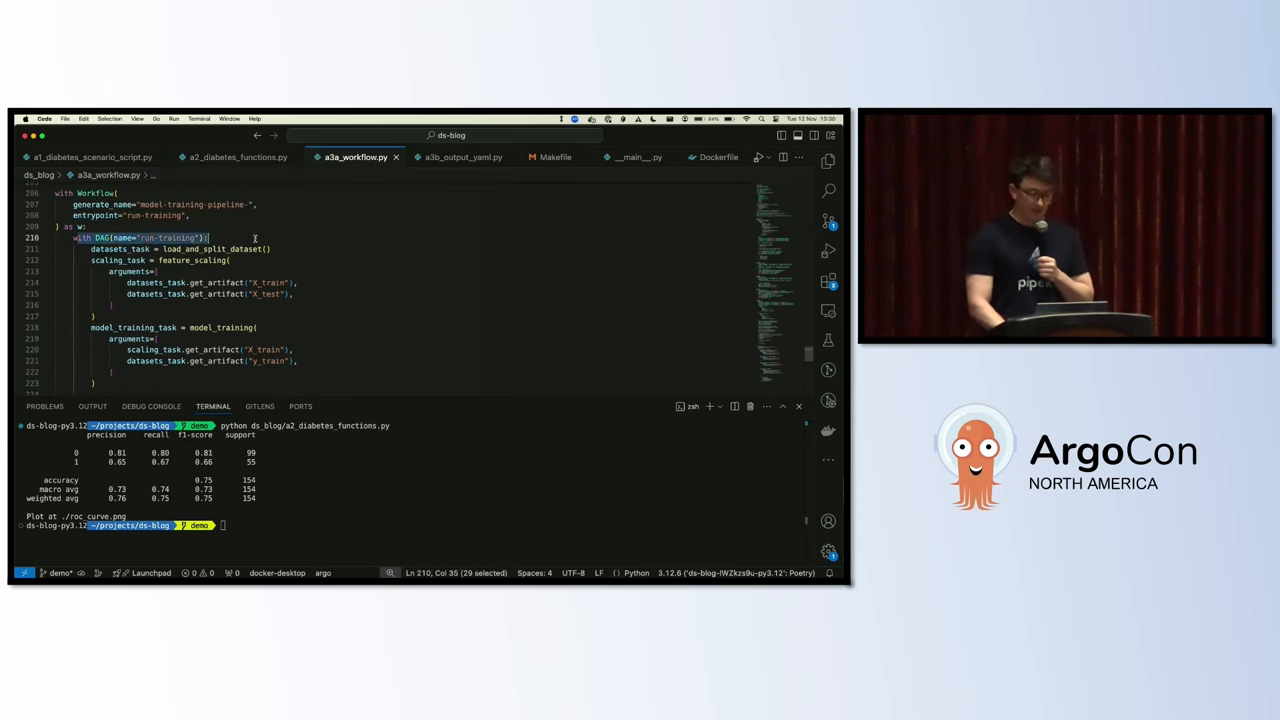
{"action": "scroll", "scroll_direction": "down", "scroll_amount": 3}
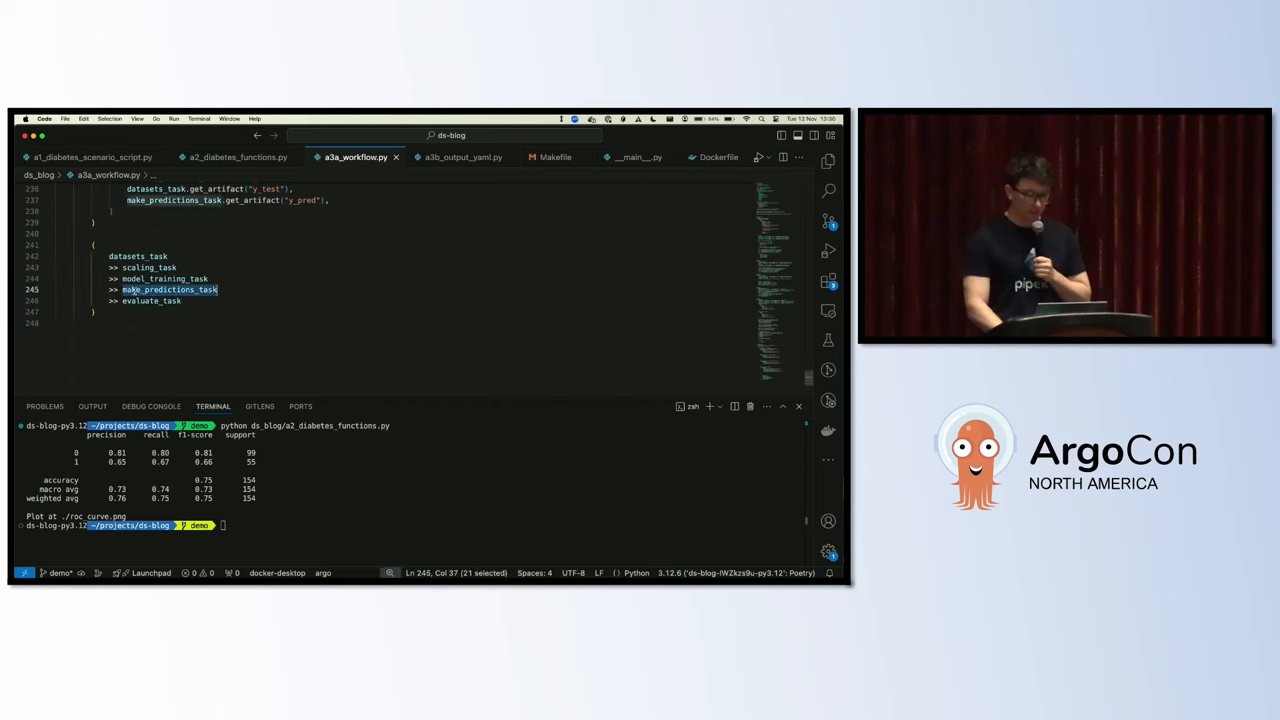
{"action": "left_click", "coordinate": [364, 374]}
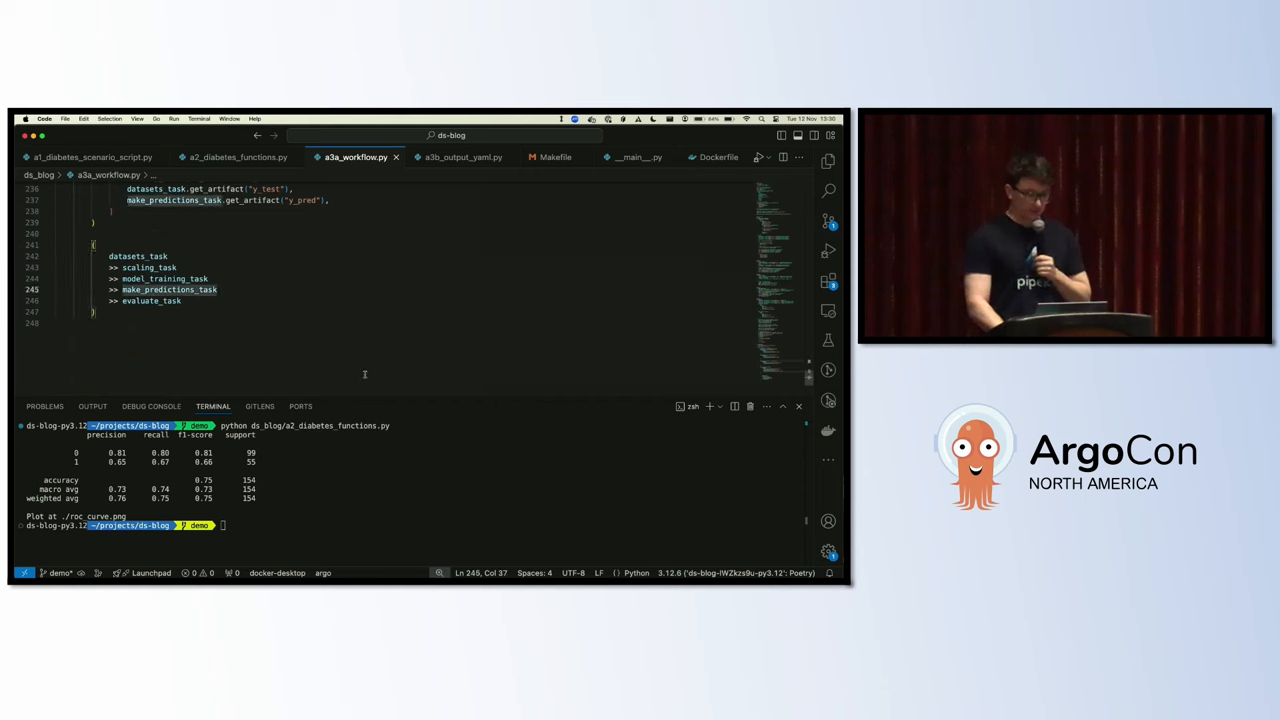
Step: Run the ds_blog/a3 script that prints the workflow as workflow.yaml
{"action": "left_click", "coordinate": [462, 156]}
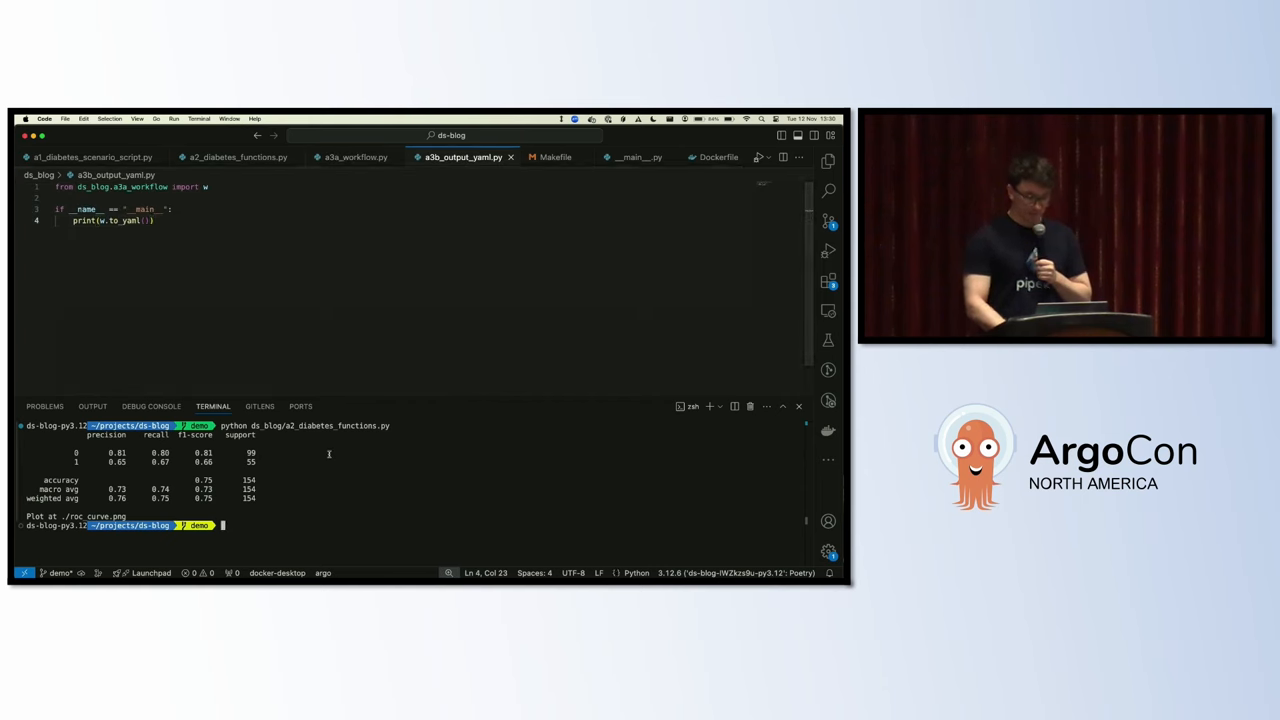
{"action": "type", "text": "python"}
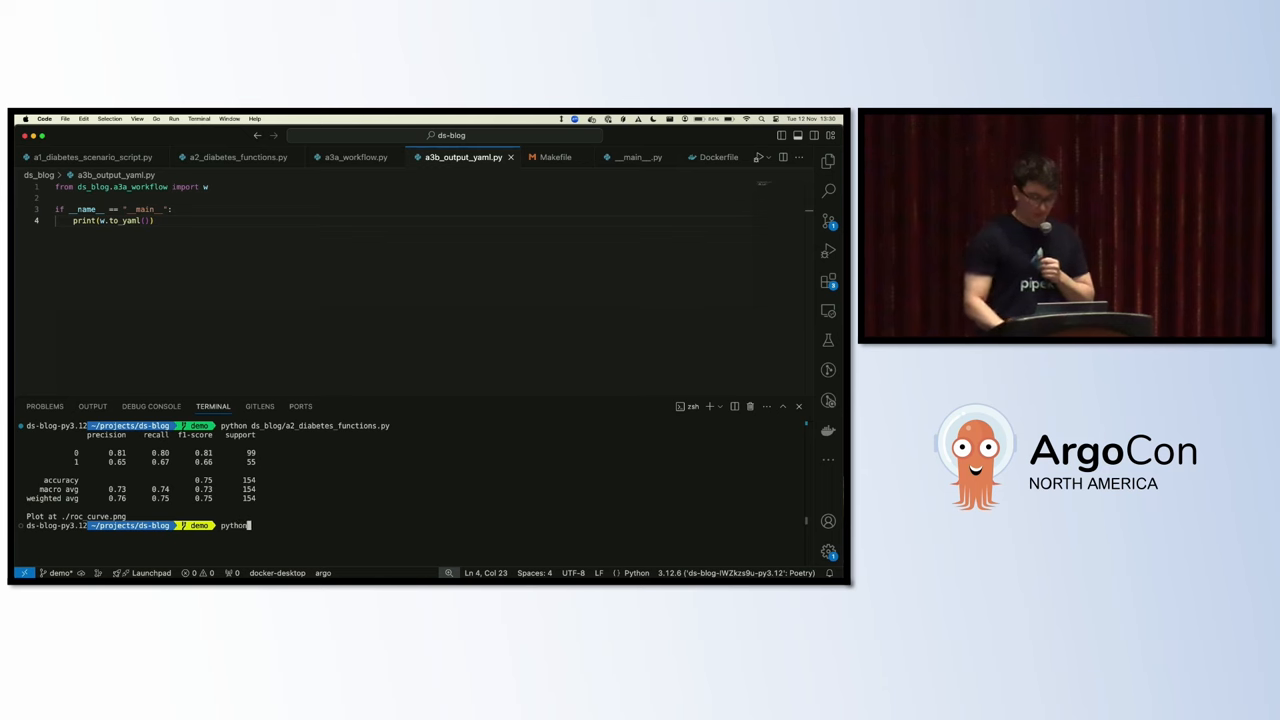
{"action": "type", "text": "ds_blog/"}
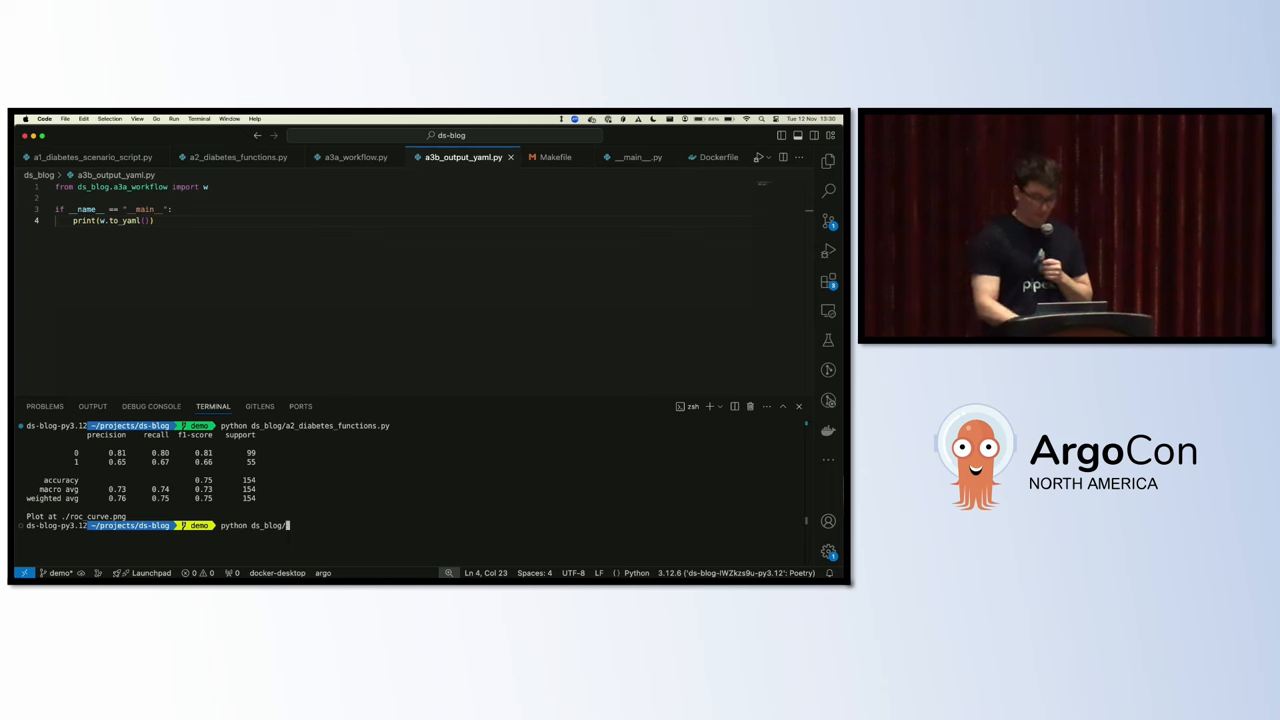
{"action": "type", "text": "a3"}
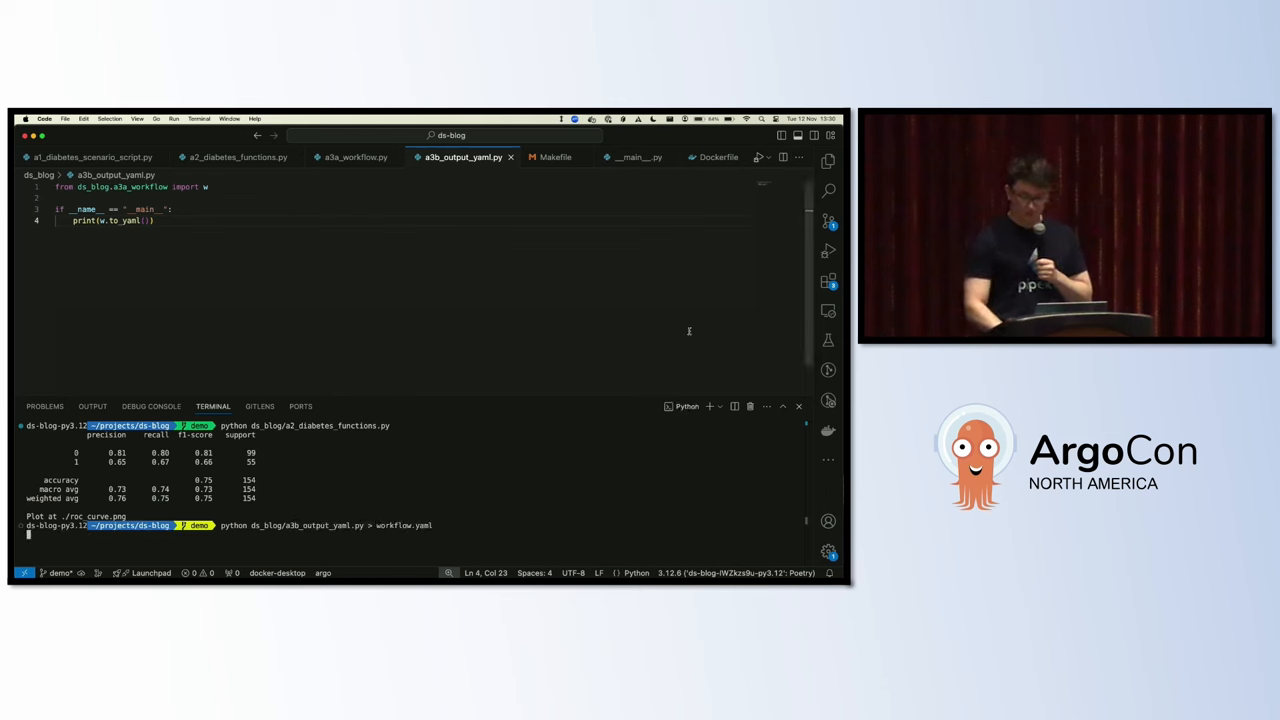
{"action": "key", "text": "Return"}
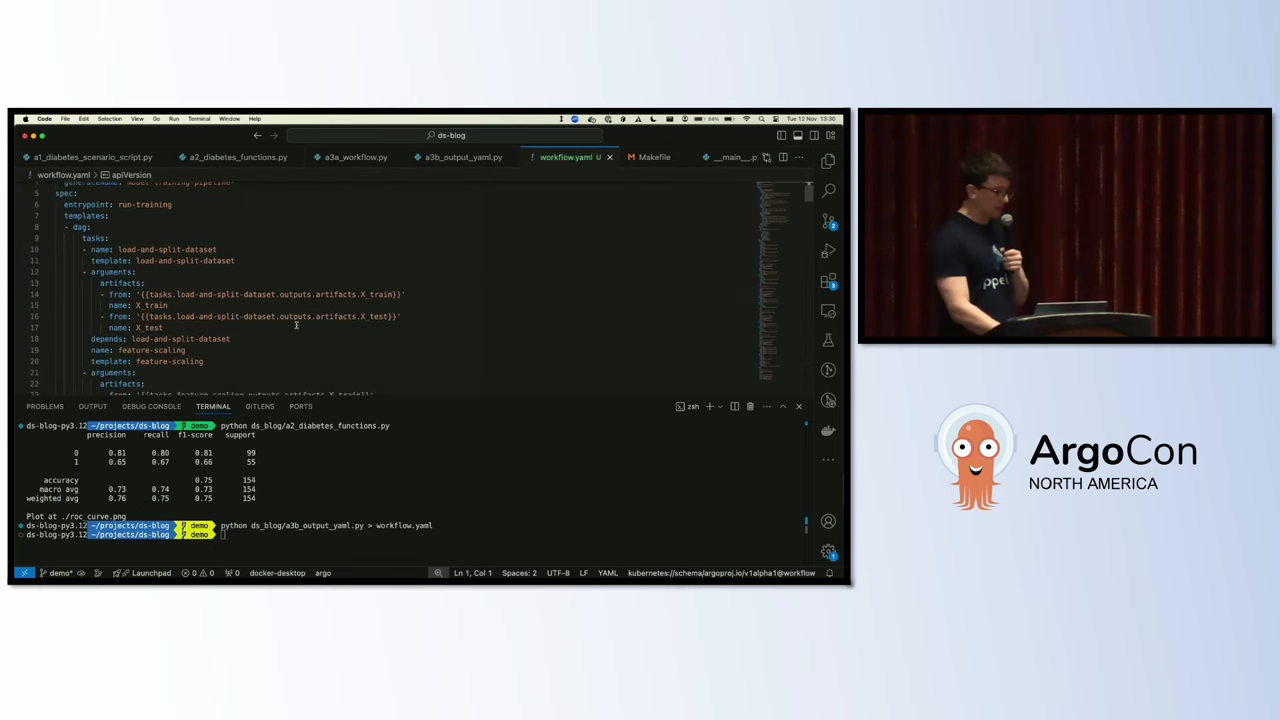
Step: Read through the generated YAML, then return to the Workflow definition in a3a_workflow.py
{"action": "scroll", "scroll_direction": "down", "scroll_amount": 3}
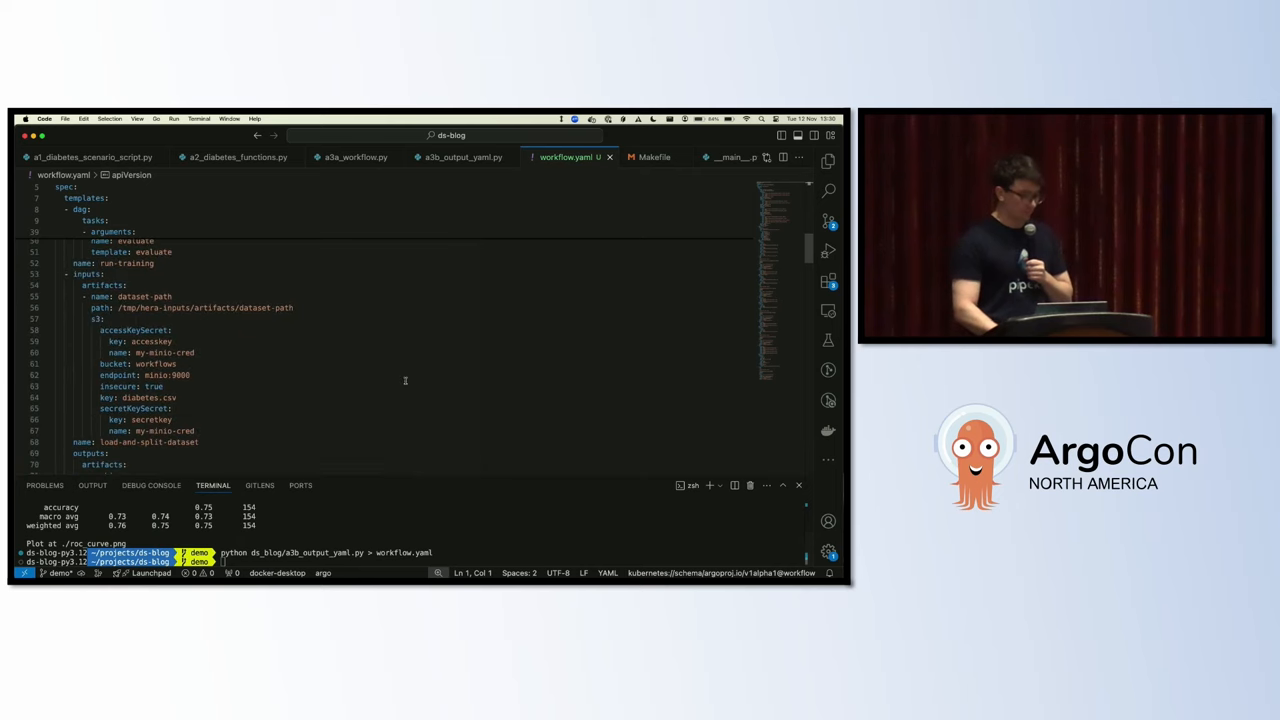
{"action": "scroll", "scroll_direction": "down", "scroll_amount": 3}
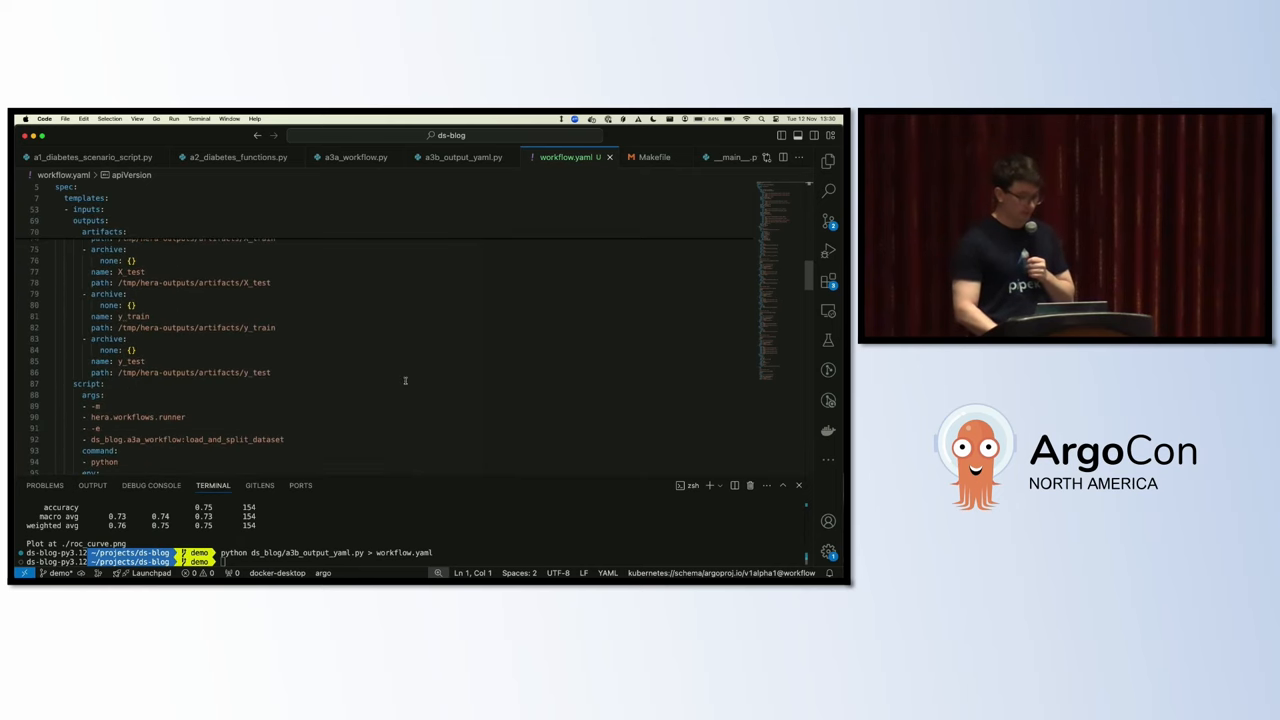
{"action": "scroll", "scroll_direction": "down", "scroll_amount": 3}
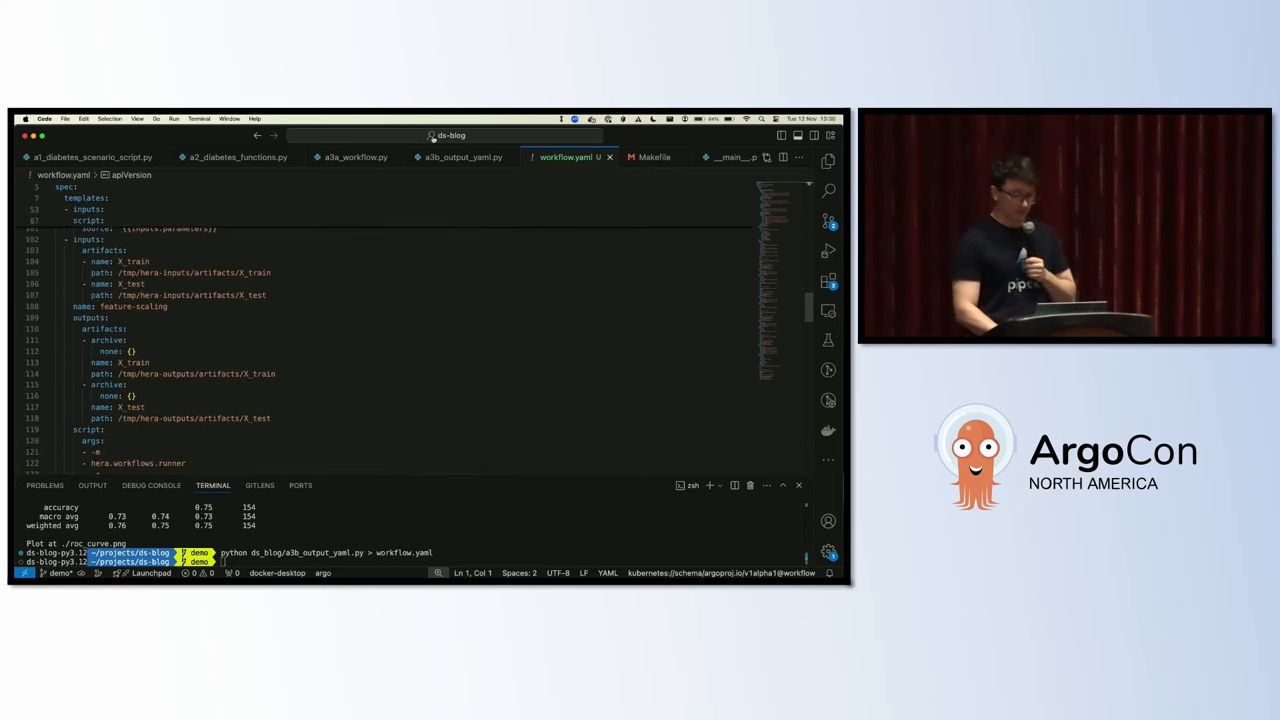
{"action": "left_click", "coordinate": [356, 156]}
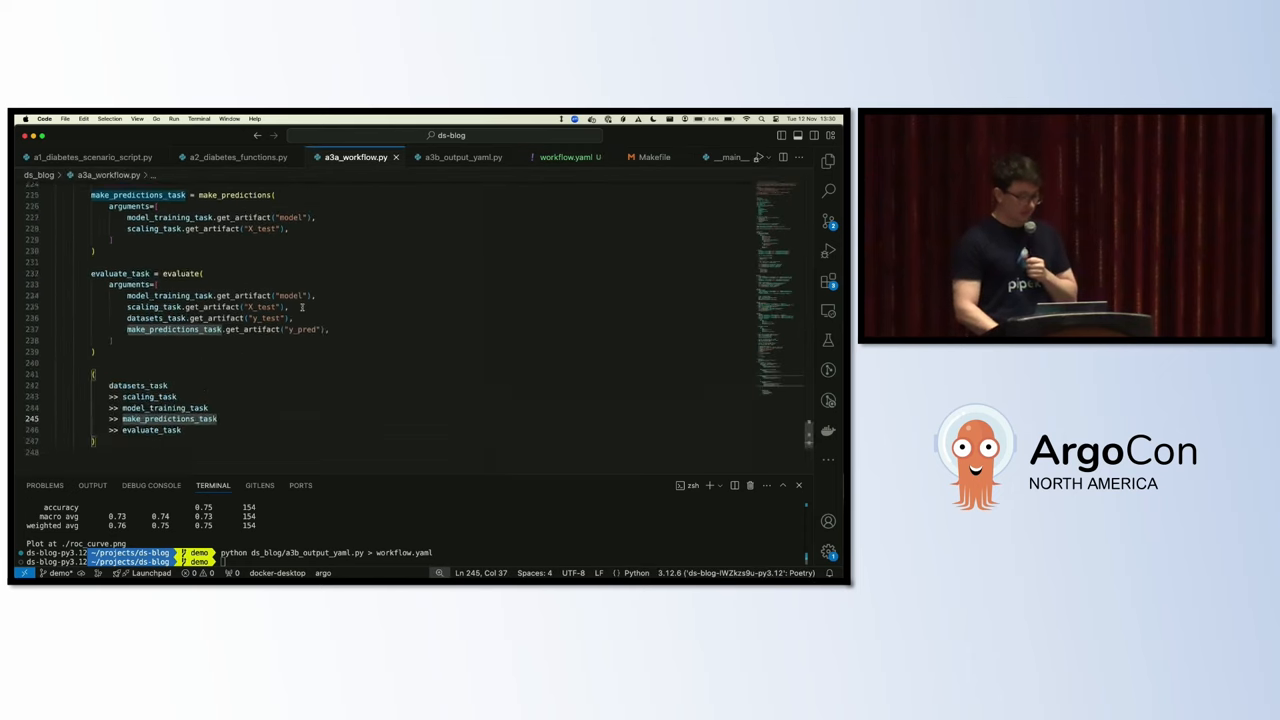
{"action": "scroll", "scroll_direction": "up", "scroll_amount": 3}
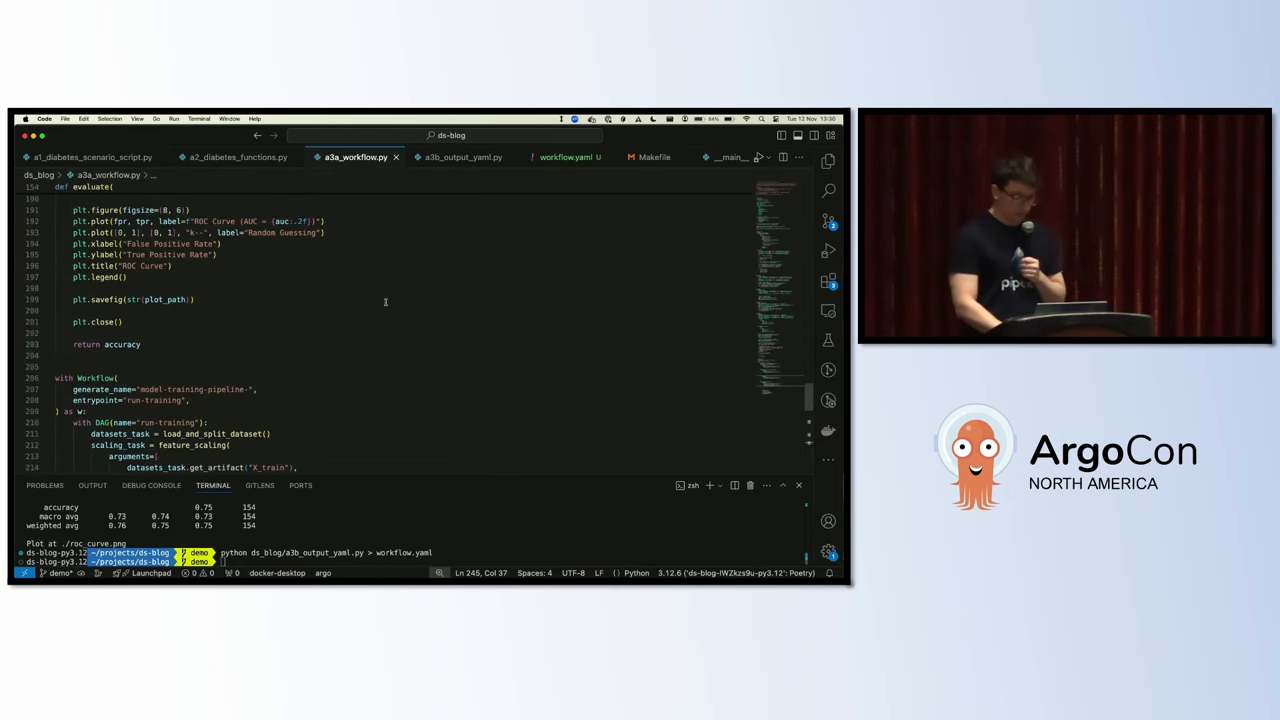
{"action": "left_click", "coordinate": [654, 156]}
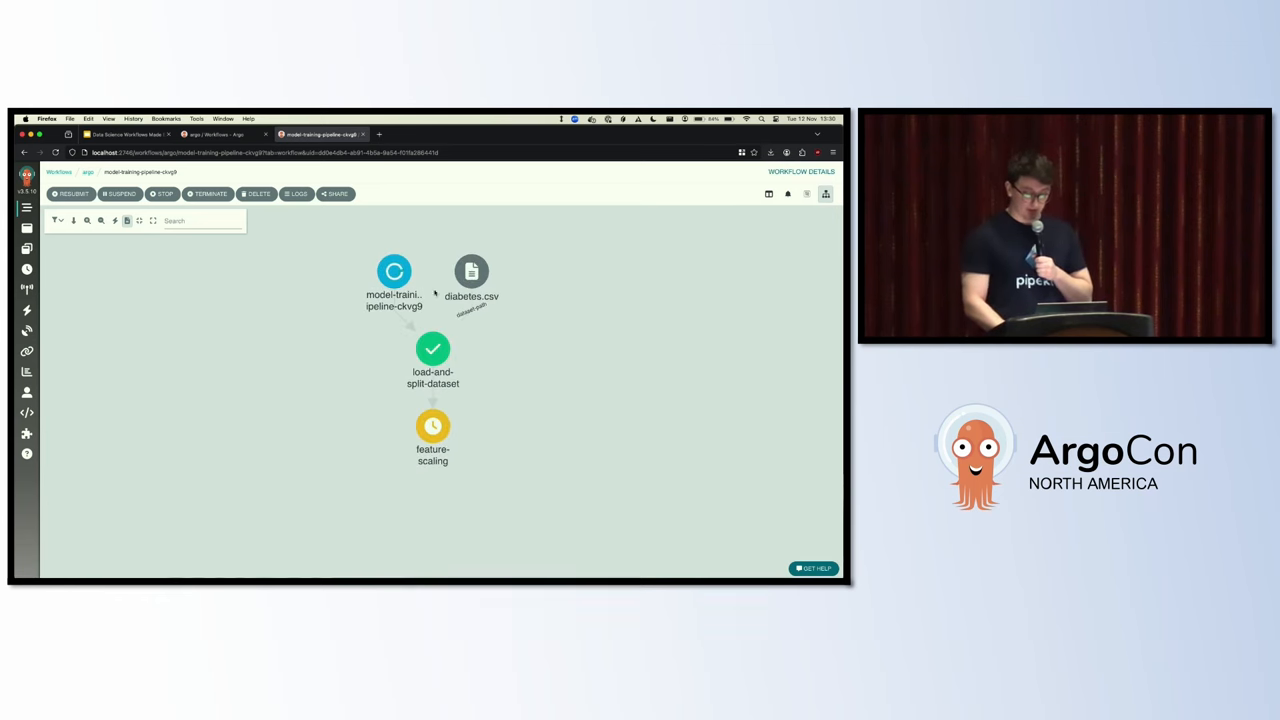
Step: Preview the diabetes.csv artifact contents, then select the load-and-split-dataset node
{"action": "left_click", "coordinate": [472, 272]}
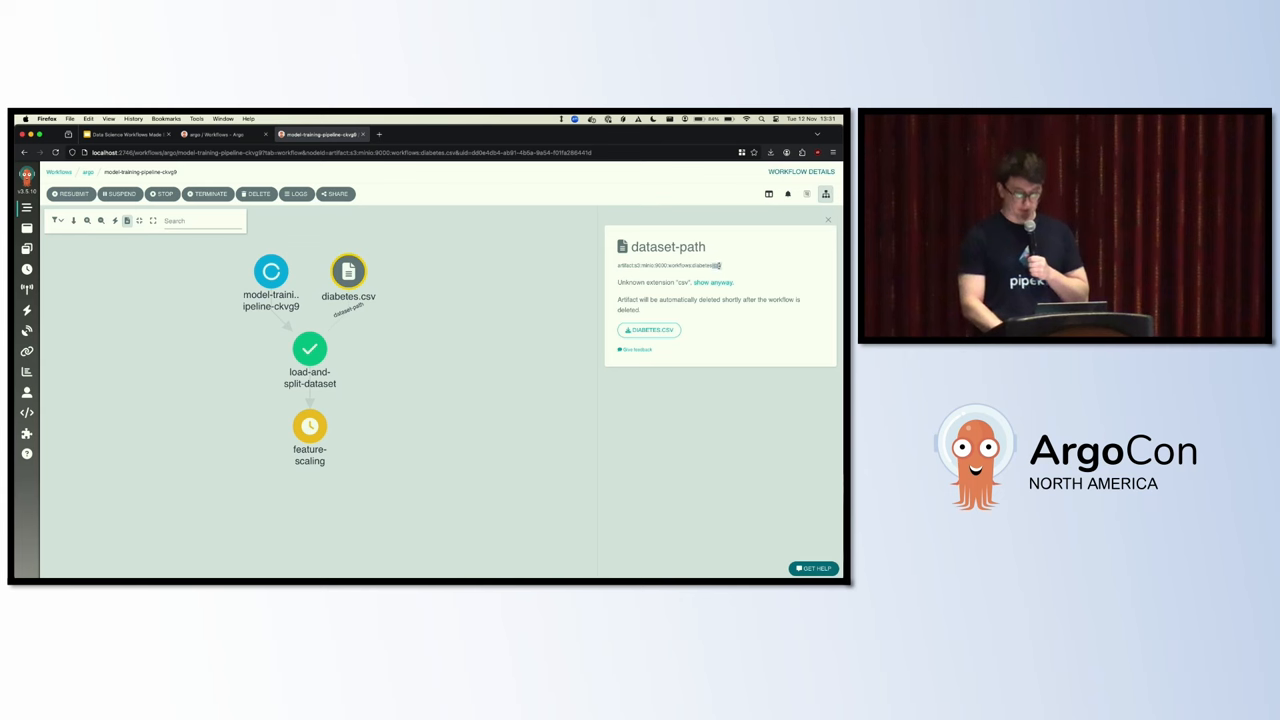
{"action": "left_click", "coordinate": [714, 282]}
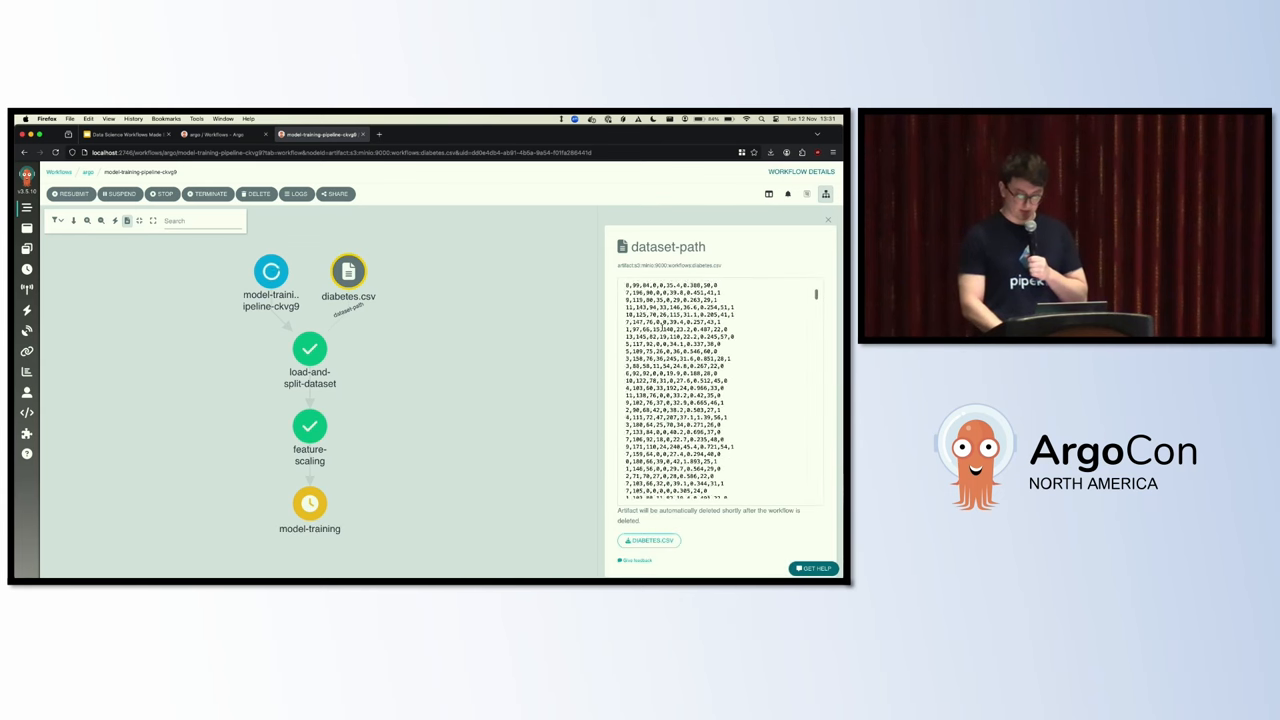
{"action": "scroll", "scroll_direction": "down", "scroll_amount": 3}
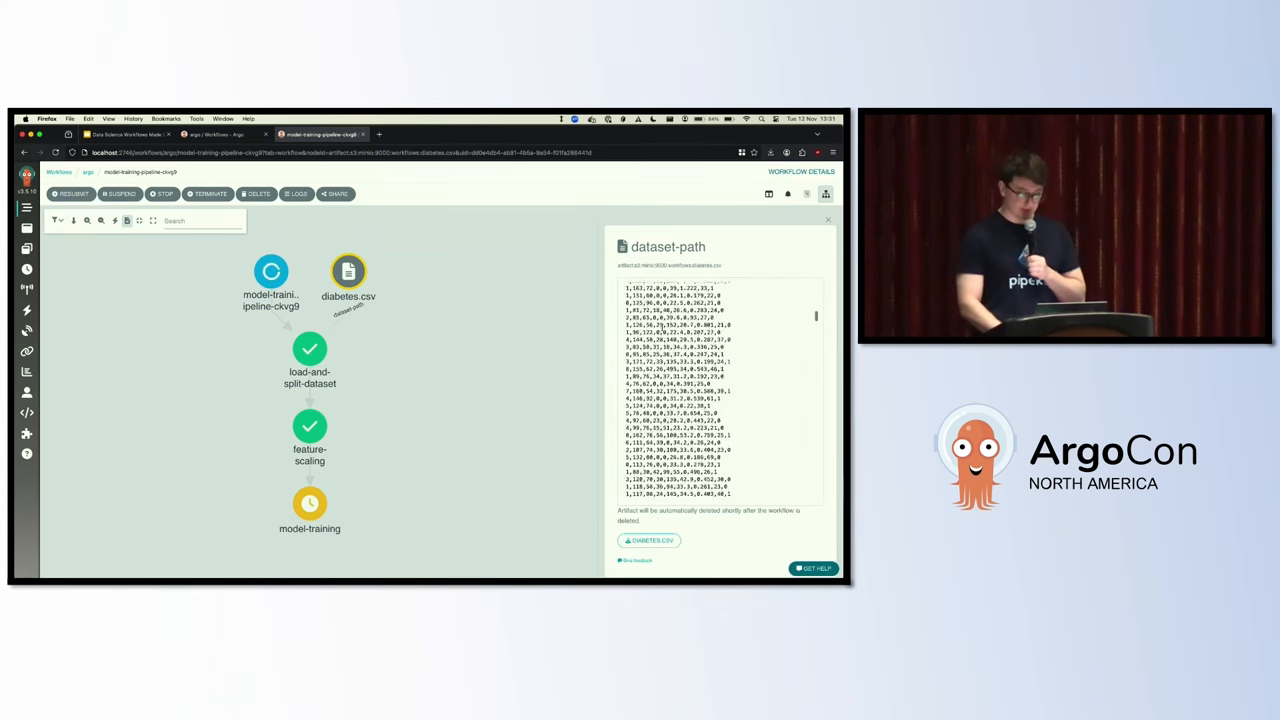
{"action": "left_click", "coordinate": [308, 348]}
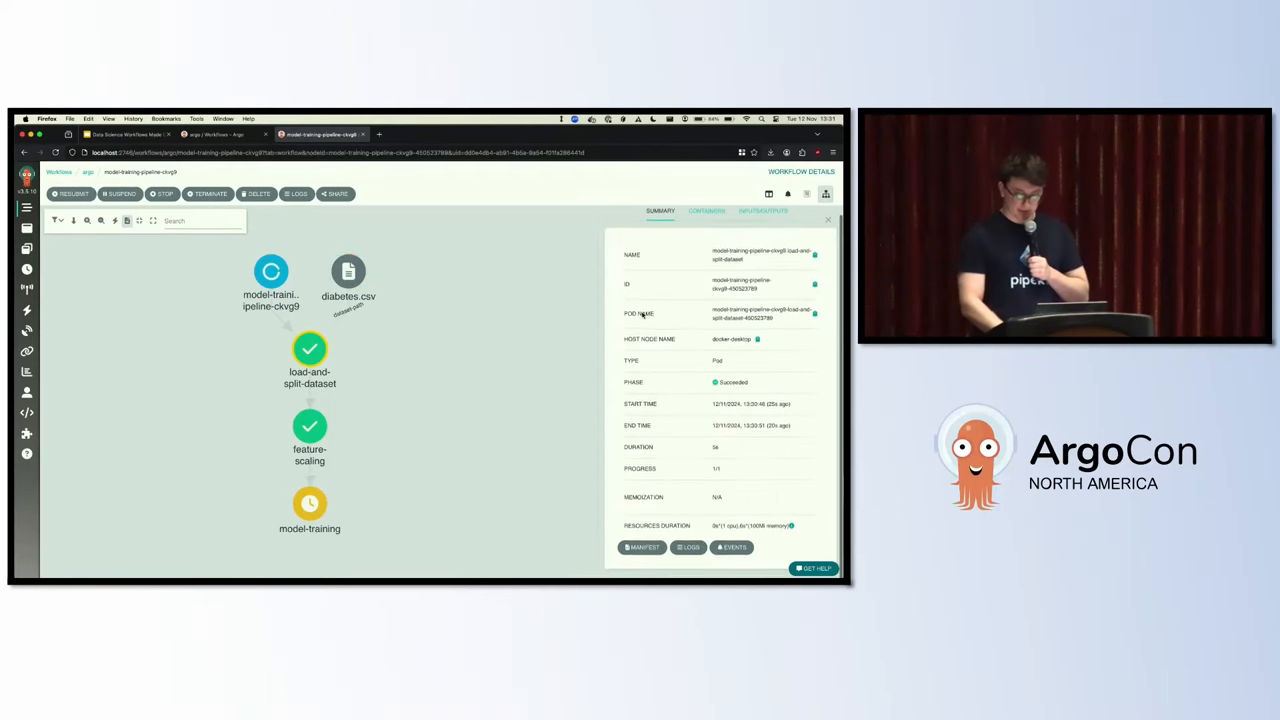
Step: Check the step's Inputs/Outputs, glance at the slides, and return to the Workflows list
{"action": "left_click", "coordinate": [764, 212]}
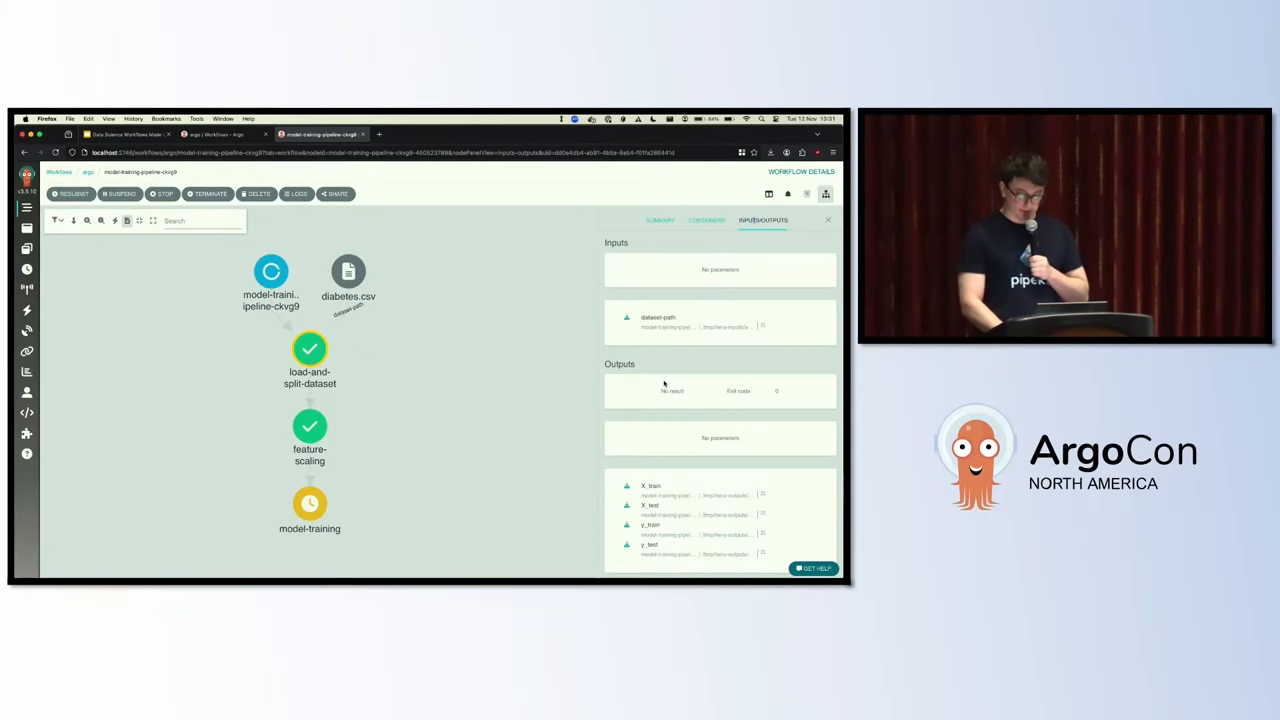
{"action": "left_click", "coordinate": [650, 486]}
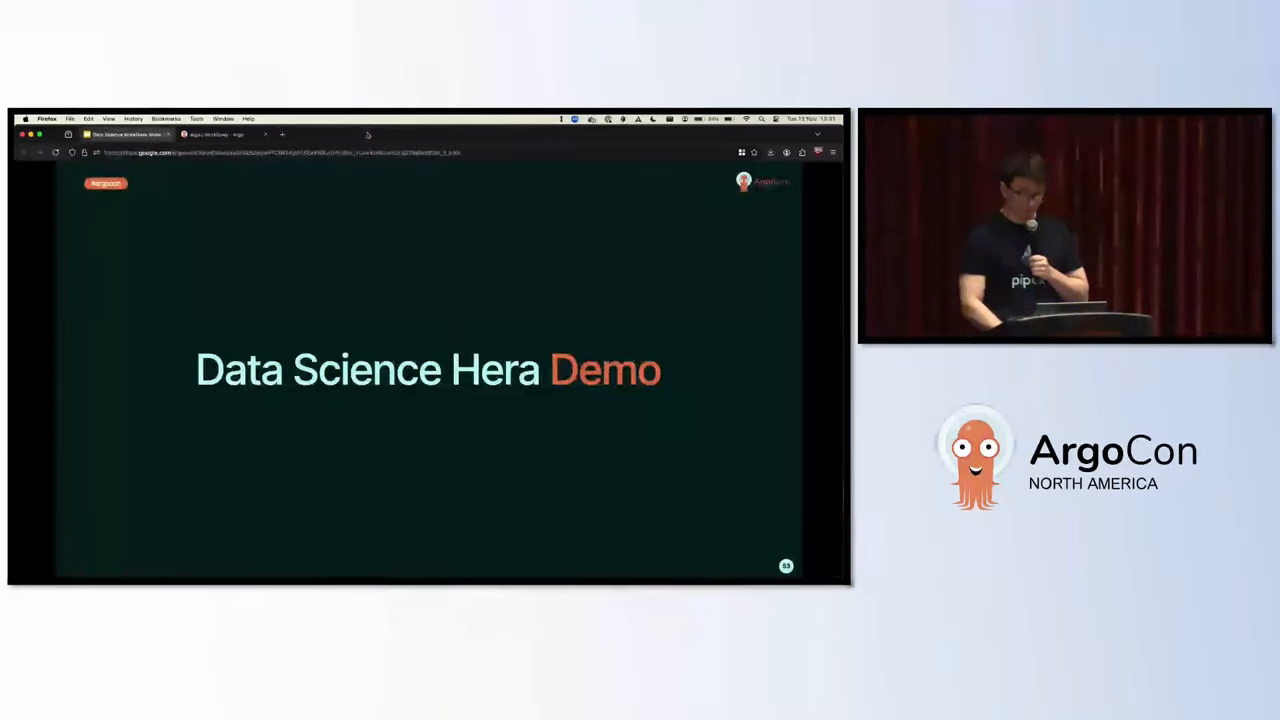
{"action": "left_click", "coordinate": [210, 134]}
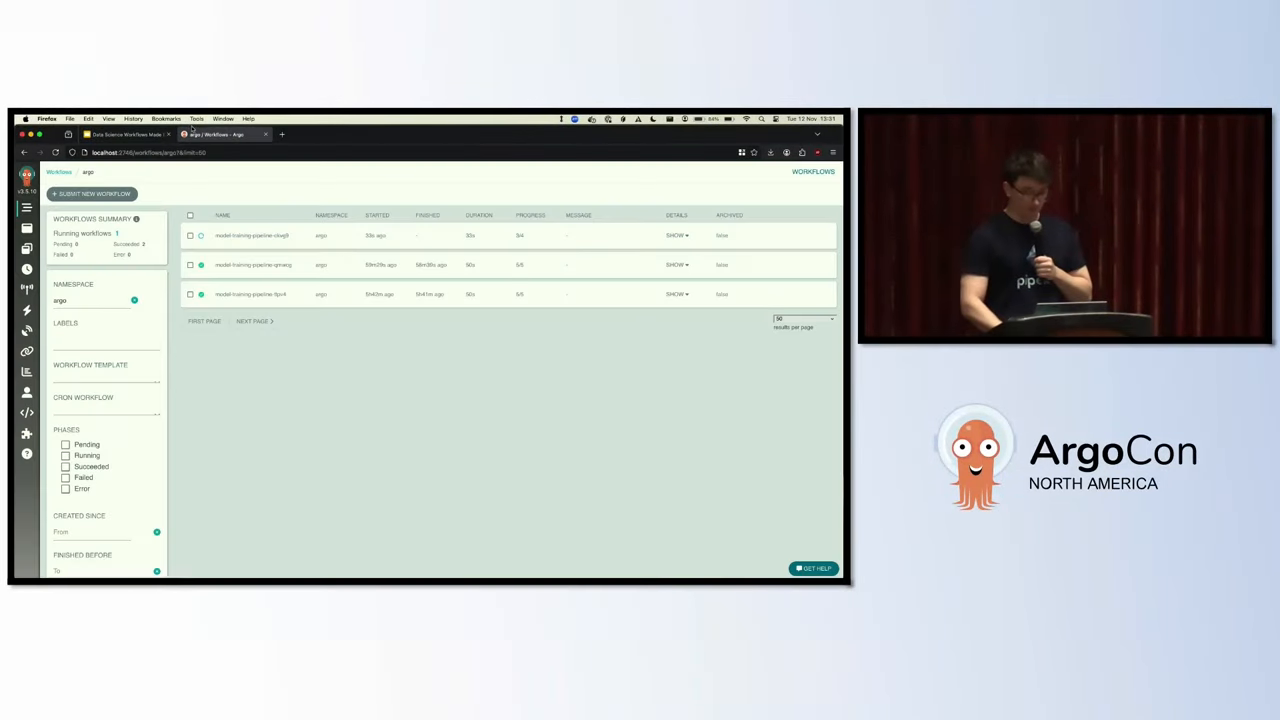
Step: Enter the newest pipeline run and view the feature-scaling step's inputs and outputs
{"action": "left_click", "coordinate": [252, 236]}
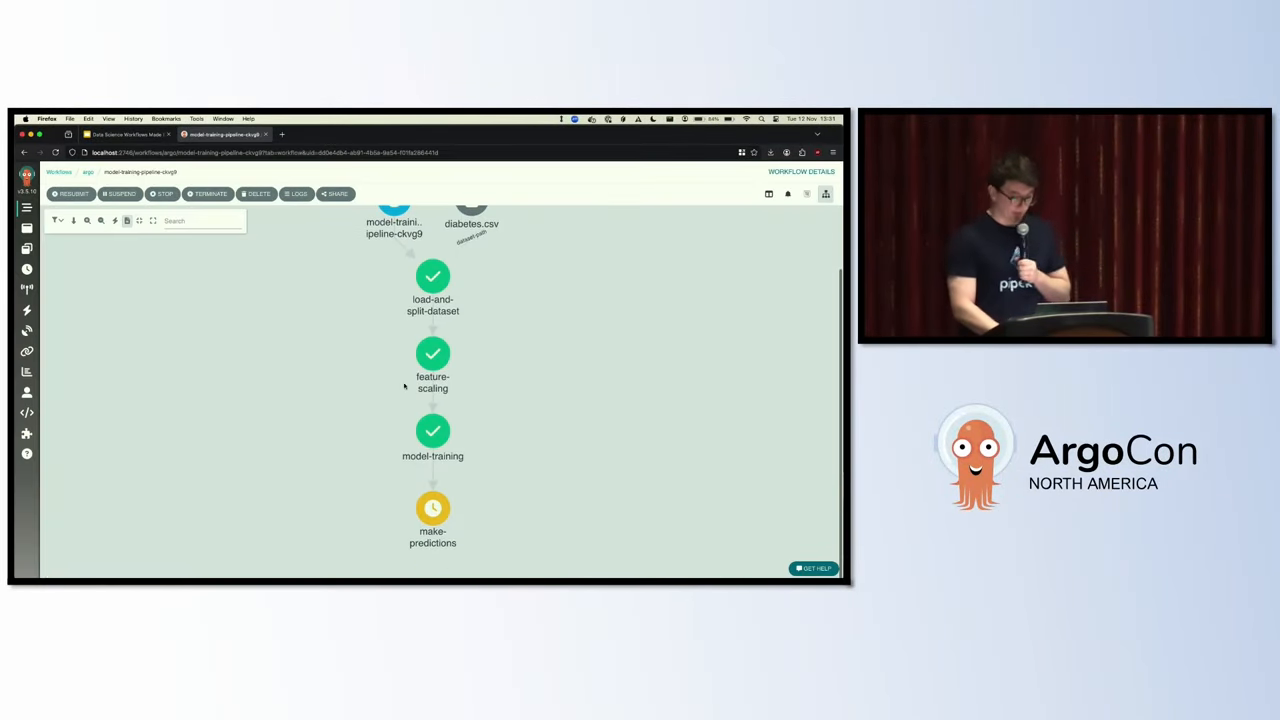
{"action": "left_click", "coordinate": [432, 352]}
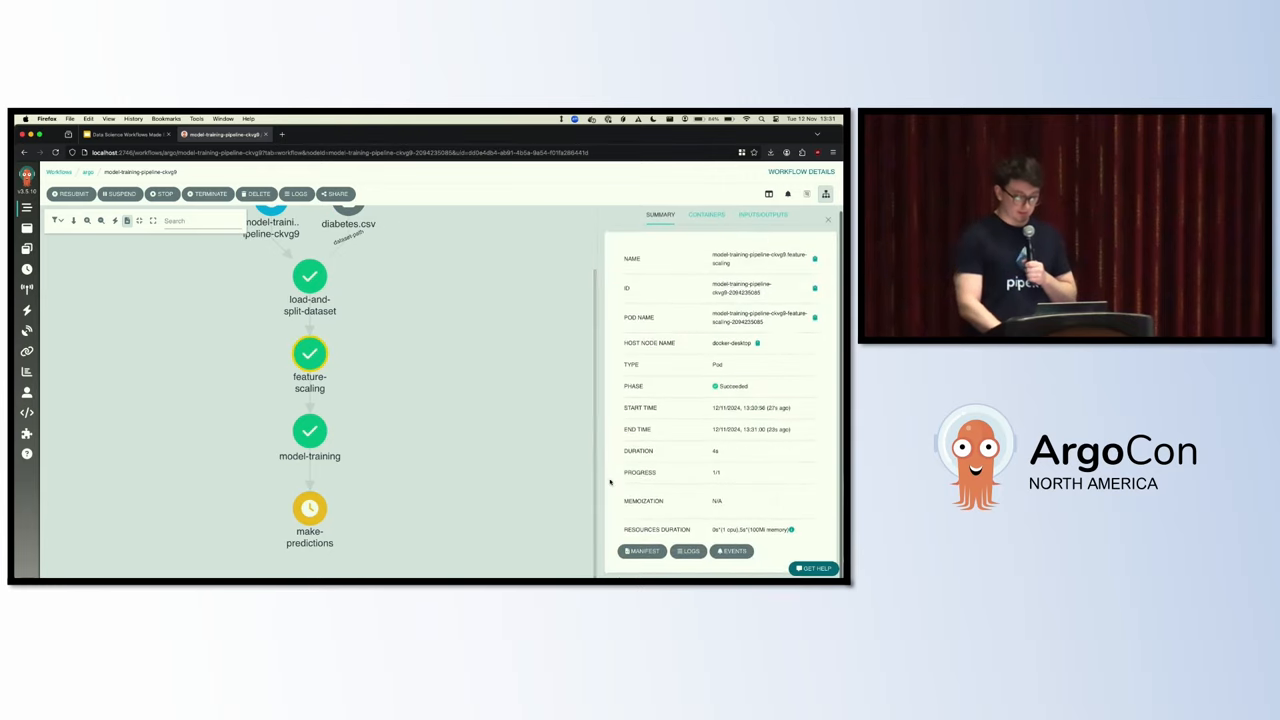
{"action": "left_click", "coordinate": [764, 218]}
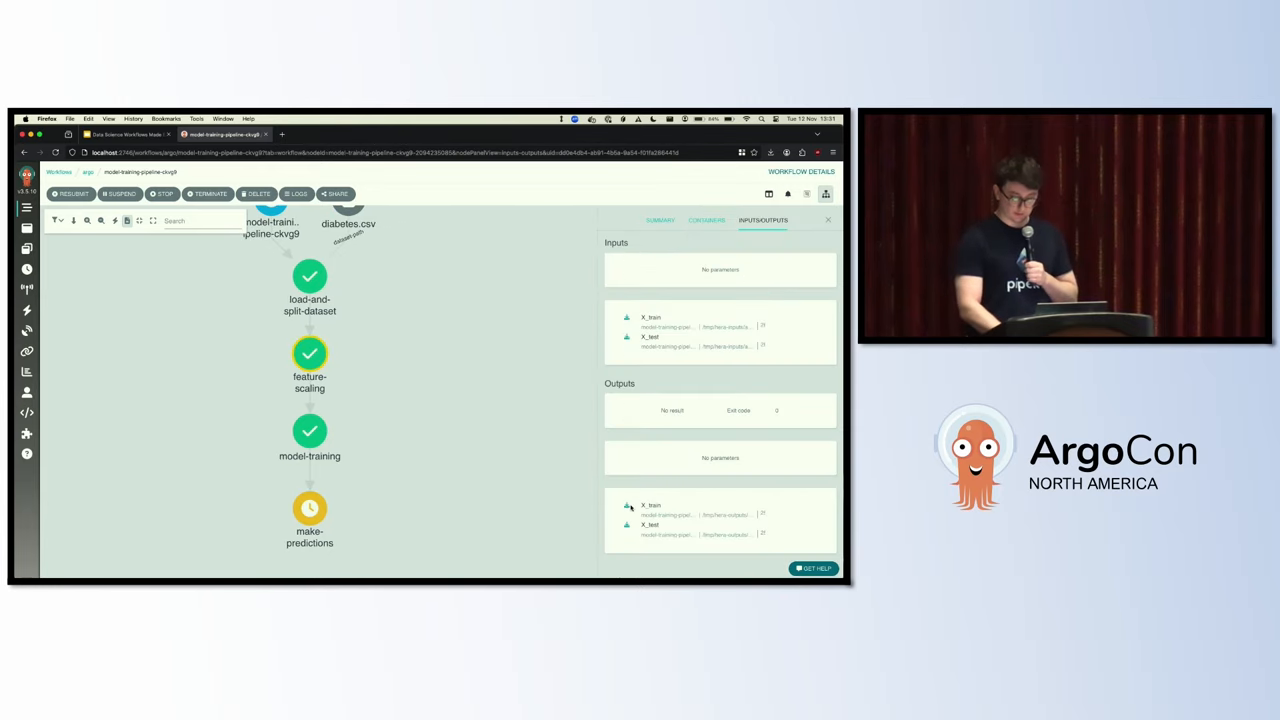
{"action": "left_click", "coordinate": [650, 506]}
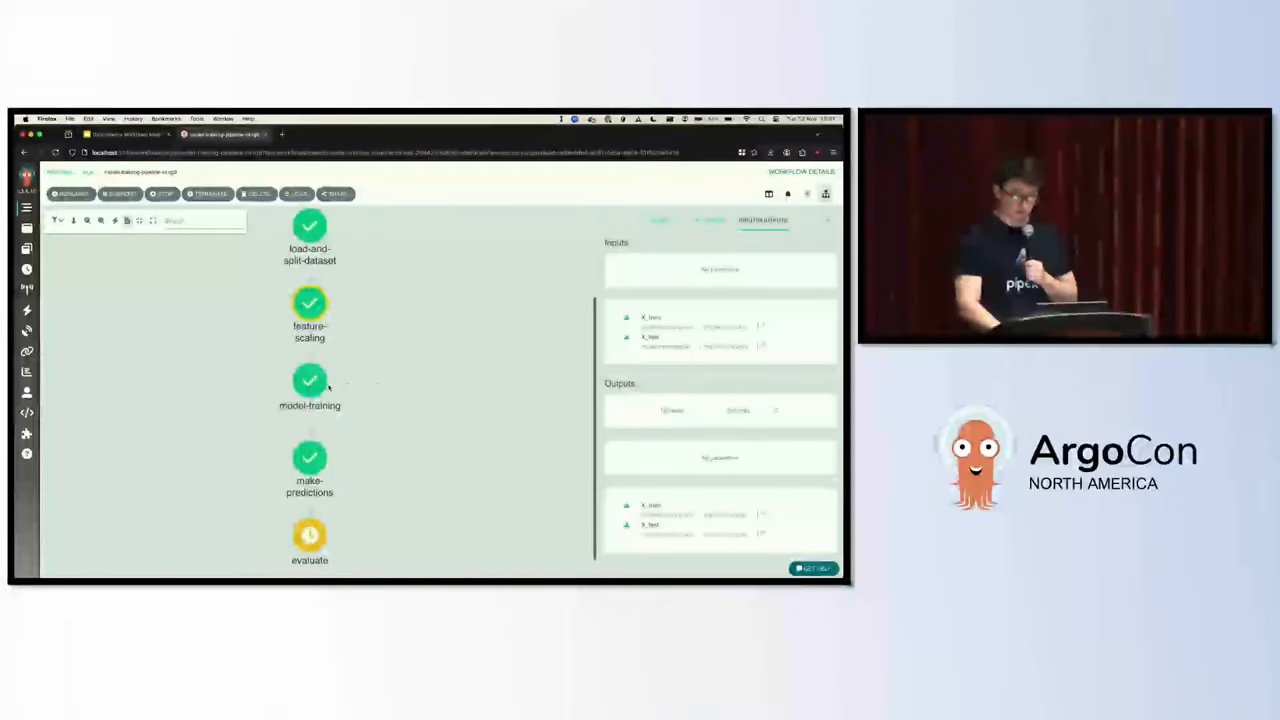
Step: View the model-training step's artifacts and the model output's raw contents
{"action": "left_click", "coordinate": [308, 380]}
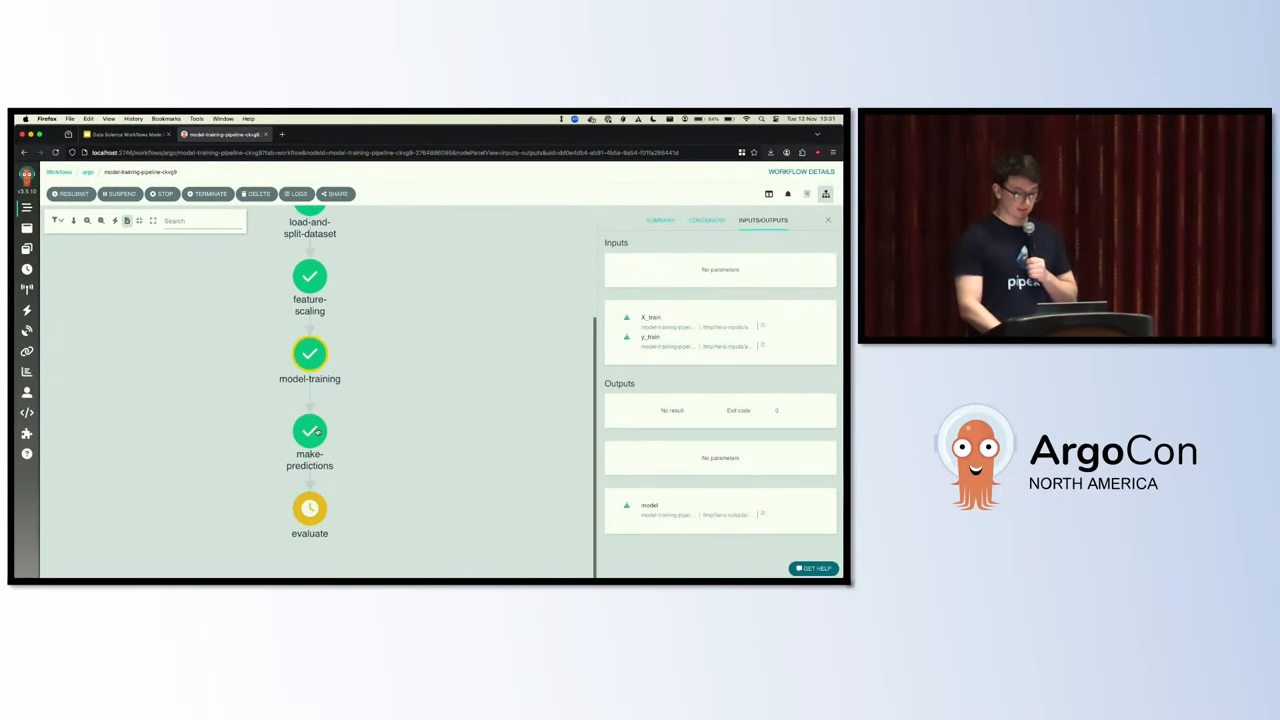
{"action": "left_click", "coordinate": [308, 432]}
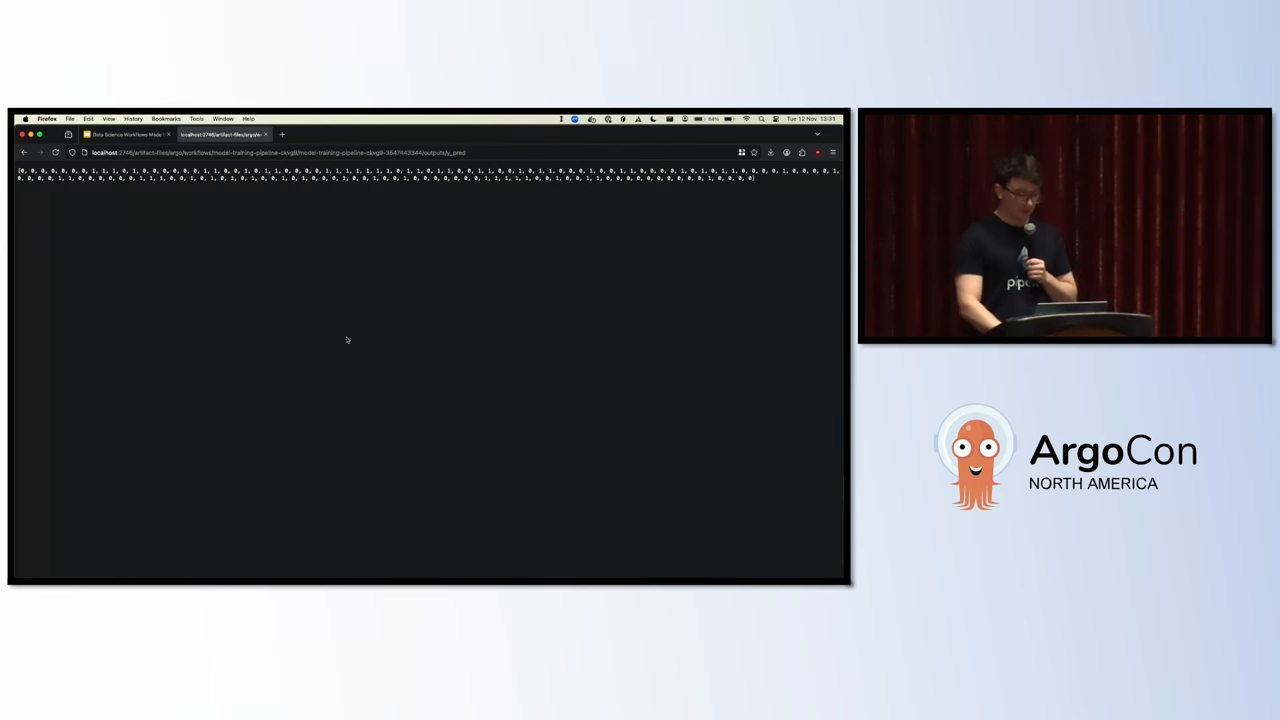
{"action": "mouse_move", "coordinate": [180, 220]}
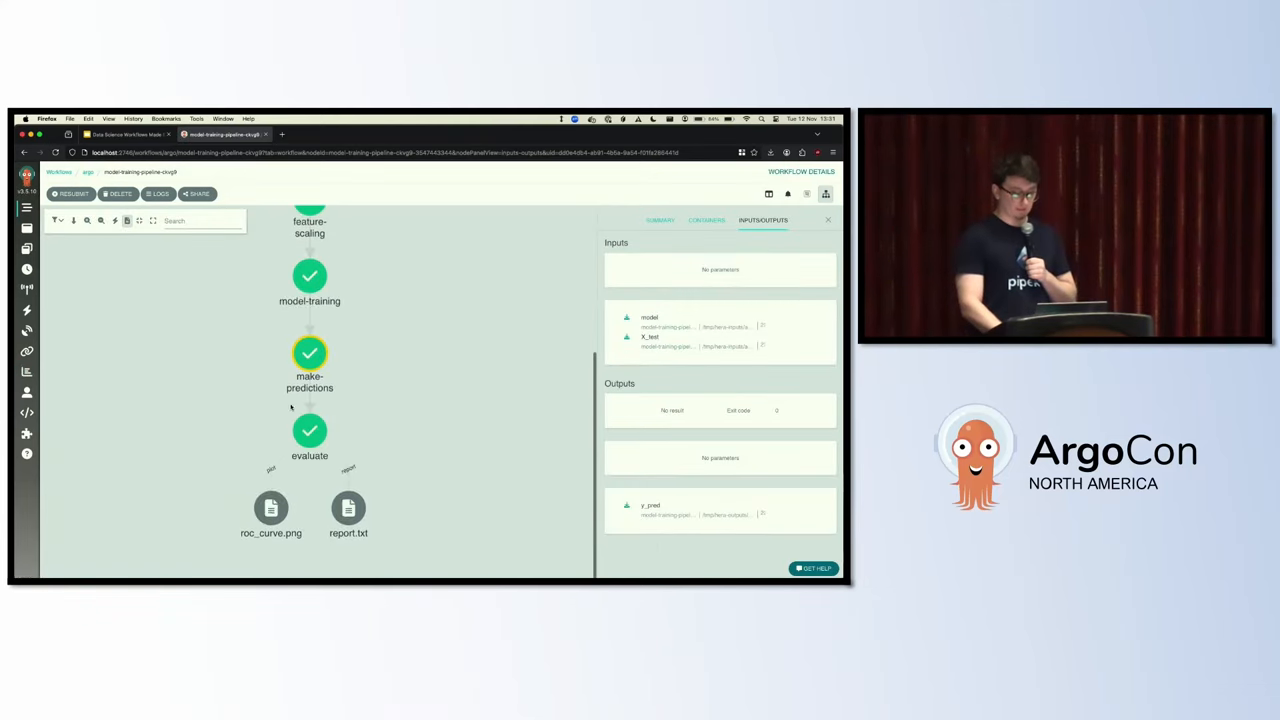
Step: Check the evaluate step's accuracy, then preview roc_curve.png and report.txt
{"action": "left_click", "coordinate": [308, 430]}
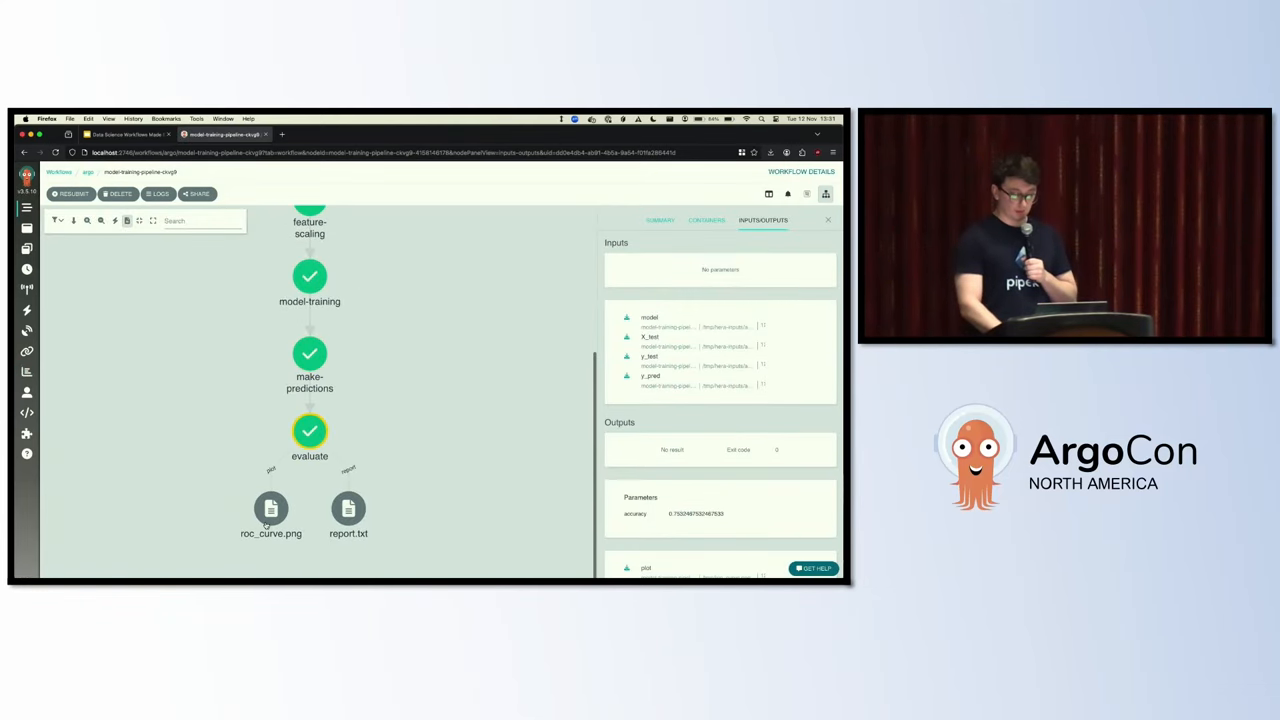
{"action": "left_click", "coordinate": [272, 510]}
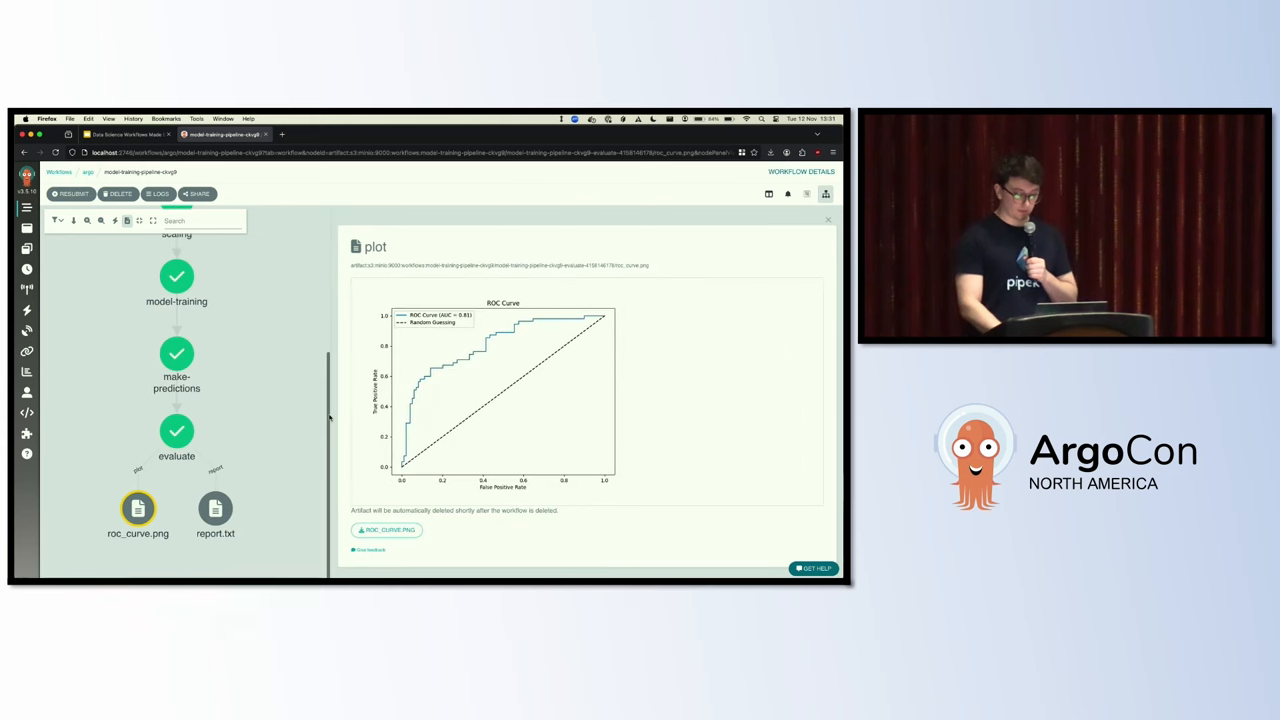
{"action": "left_click", "coordinate": [216, 510]}
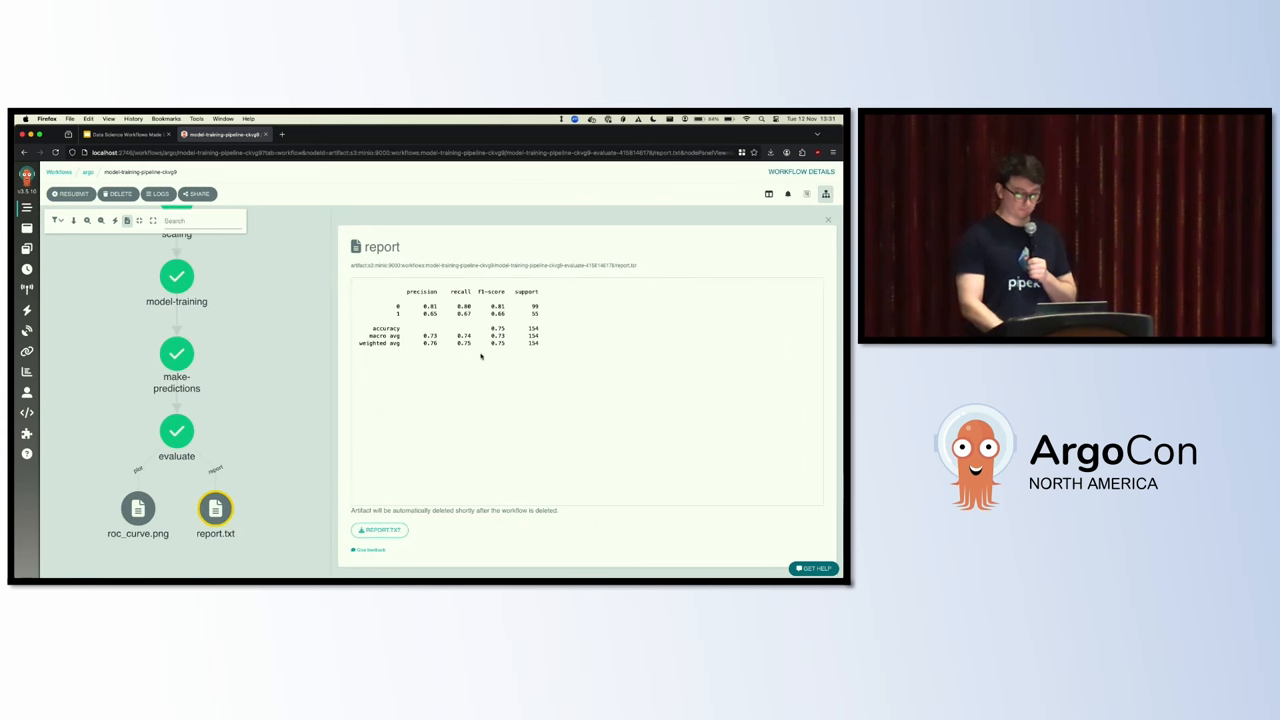